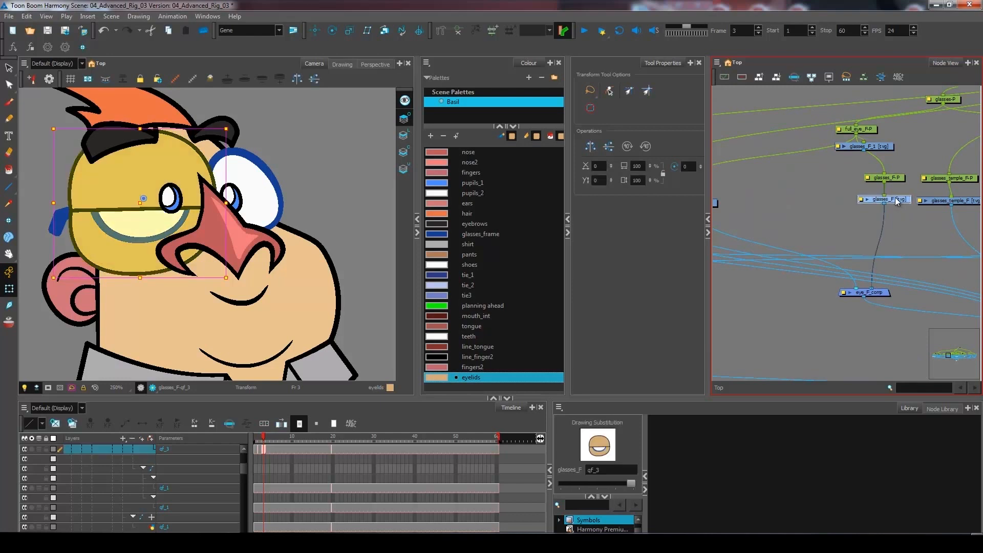
{"action": "mouse_move", "coordinate": [889, 213]}
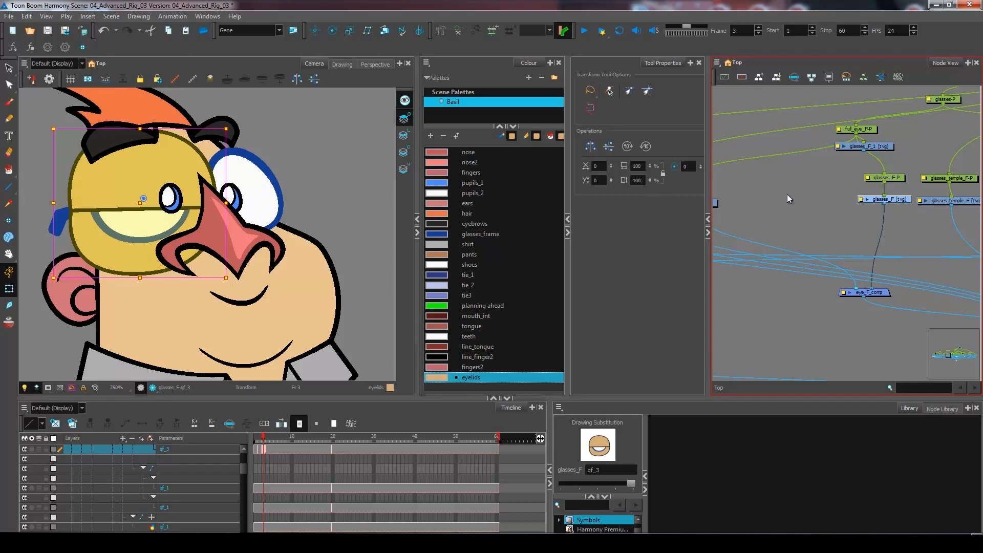
{"action": "mouse_move", "coordinate": [801, 204]}
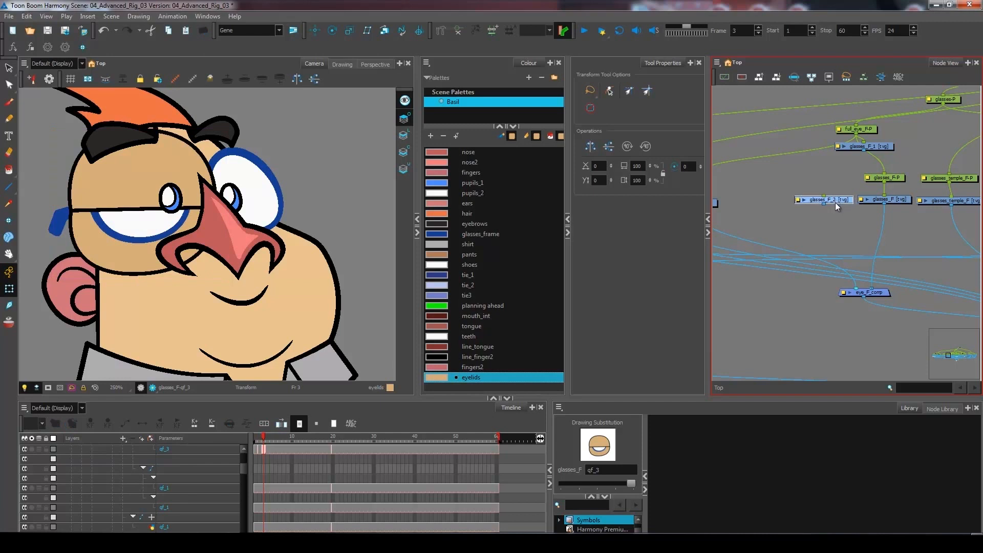
Place the copied glasses node left of glasses_F and reselect the original.
{"action": "left_click_drag", "start_coordinate": [823, 200], "coordinate": [790, 193]}
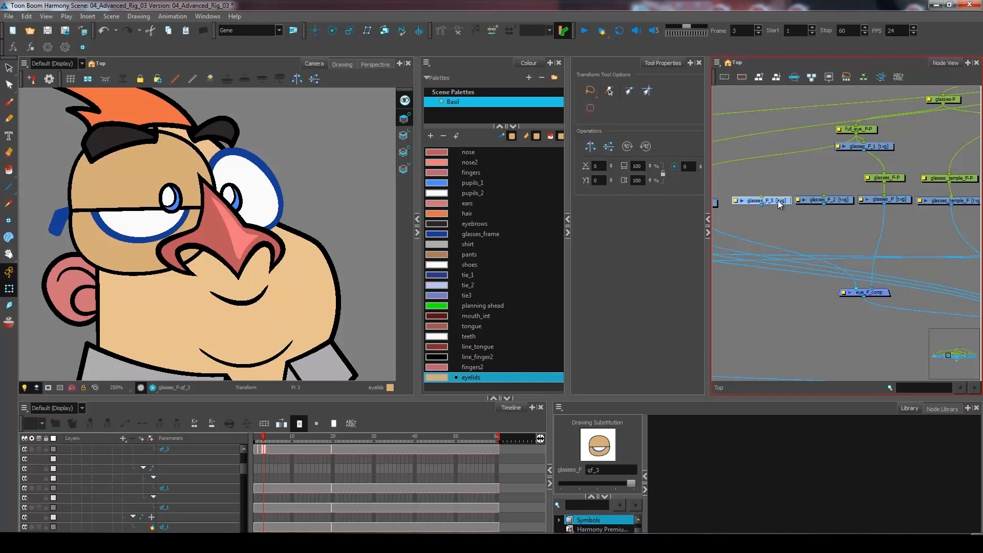
{"action": "mouse_move", "coordinate": [822, 214]}
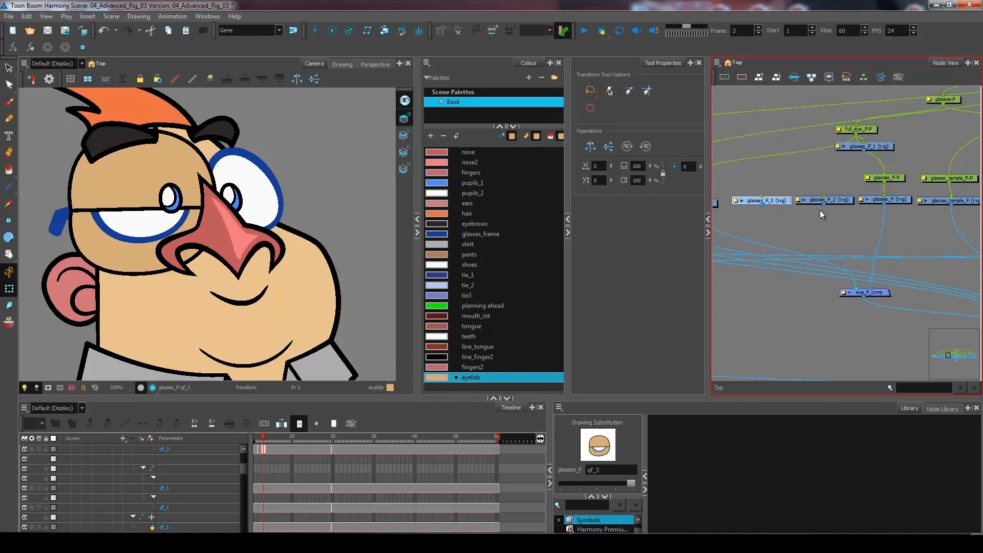
{"action": "mouse_move", "coordinate": [824, 211]}
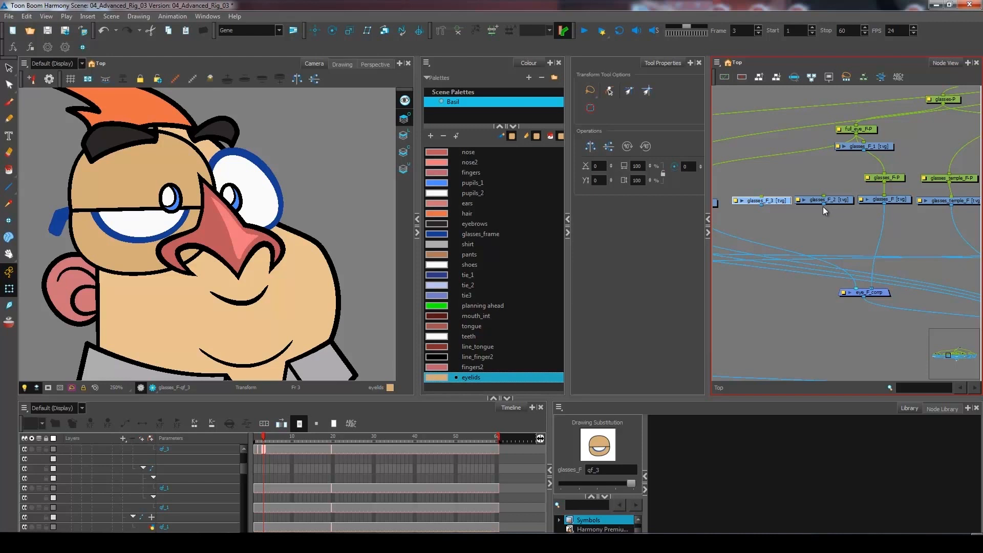
{"action": "mouse_move", "coordinate": [806, 218]}
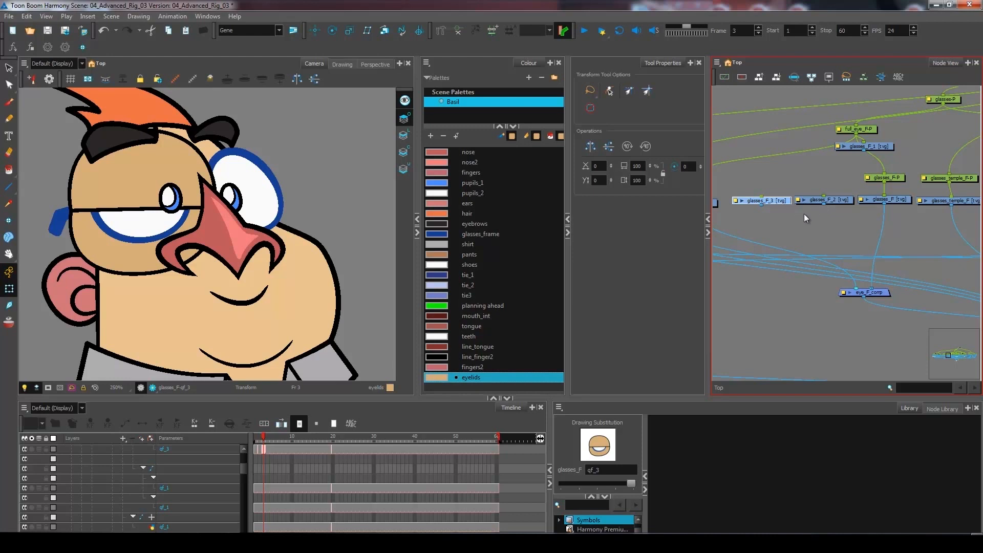
{"action": "mouse_move", "coordinate": [763, 210]}
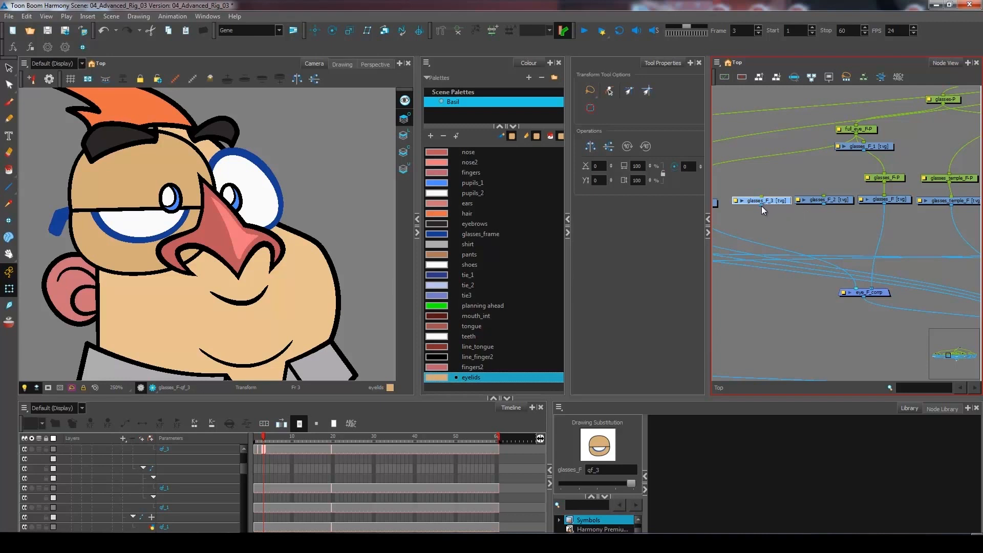
{"action": "mouse_move", "coordinate": [786, 216]}
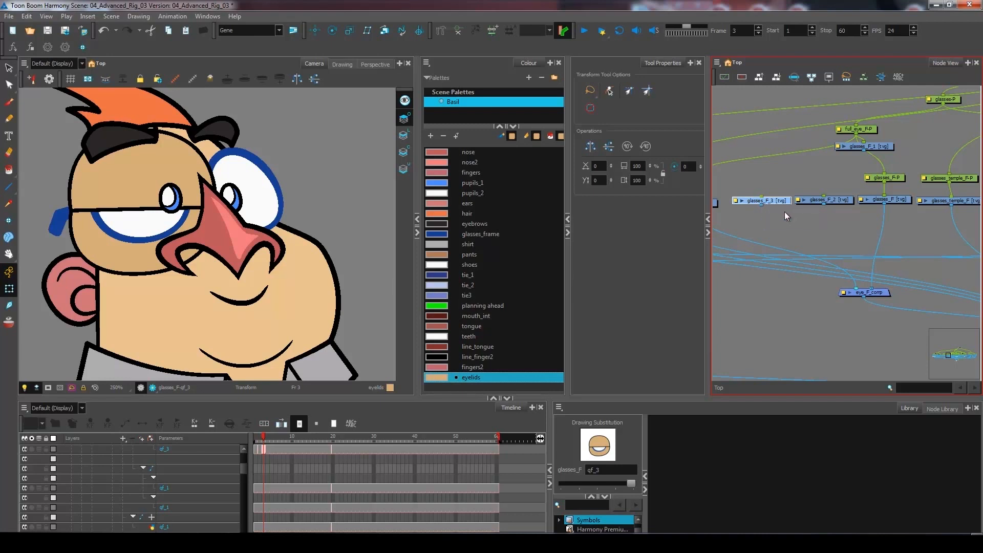
{"action": "mouse_move", "coordinate": [790, 218]}
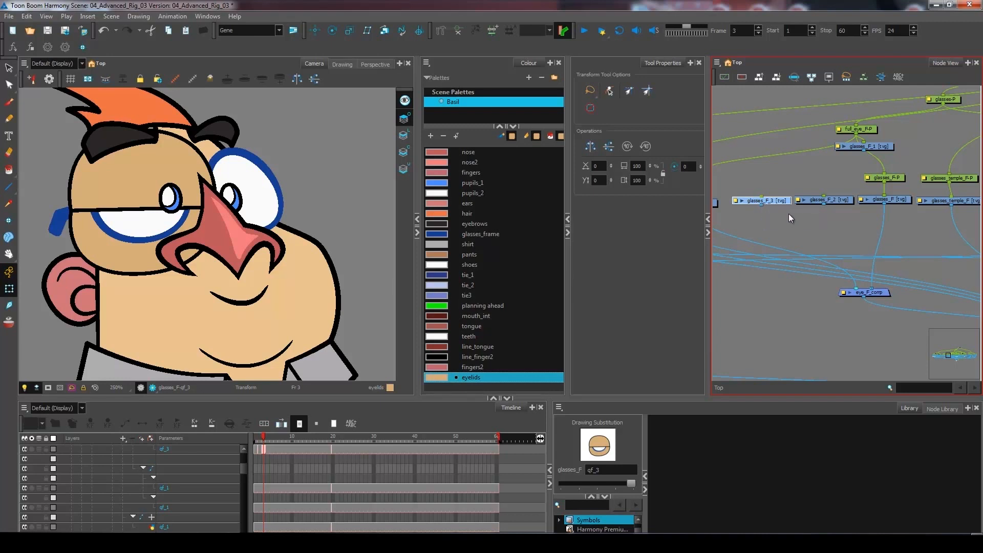
{"action": "left_click", "coordinate": [885, 199]}
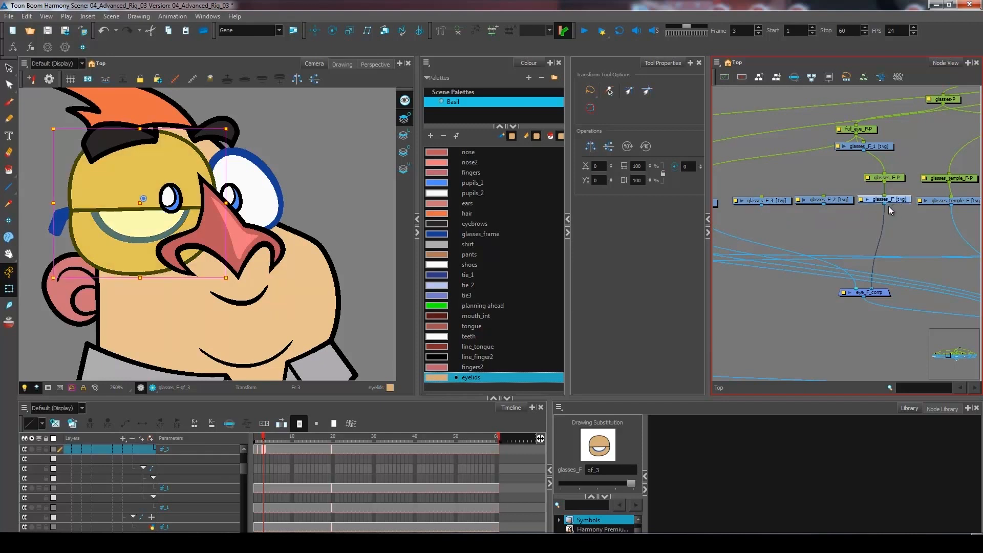
{"action": "mouse_move", "coordinate": [892, 201]}
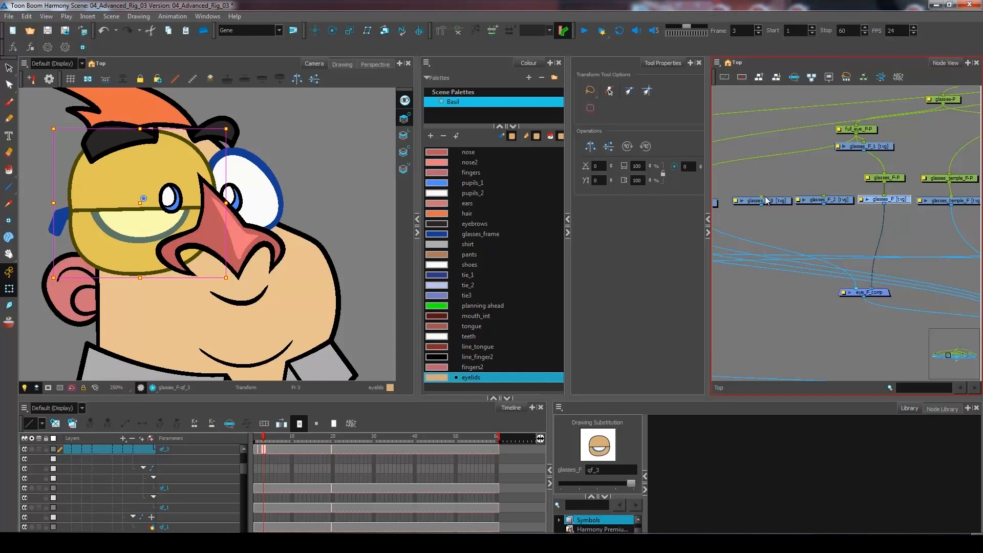
{"action": "mouse_move", "coordinate": [749, 207]}
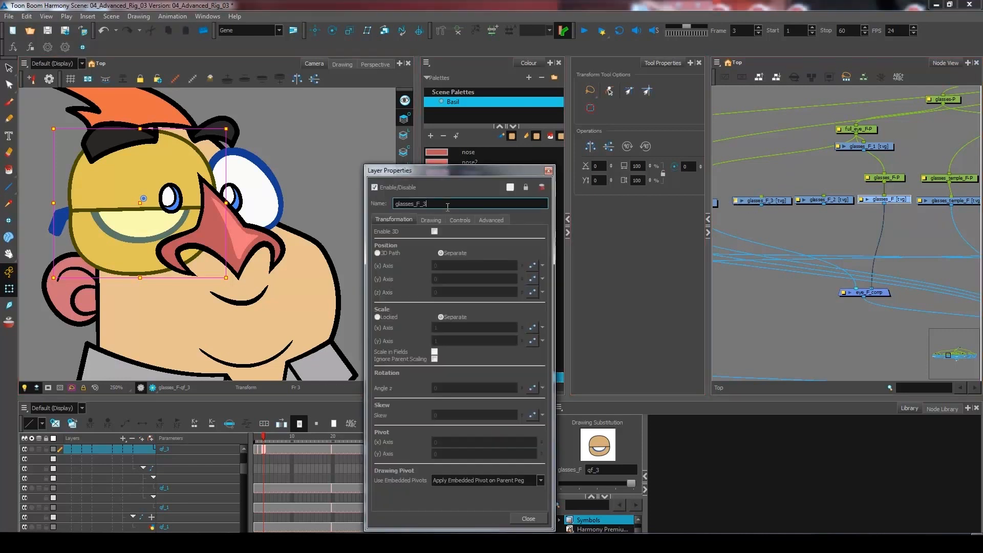
Name the first glasses copy upperlid_F.
{"action": "type", "text": "upperlid_F"}
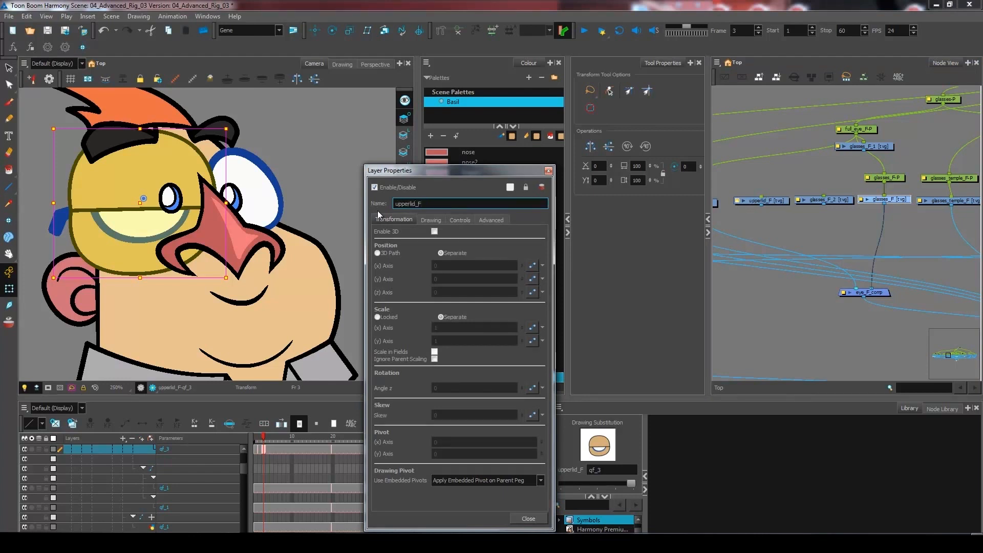
{"action": "left_click", "coordinate": [529, 518]}
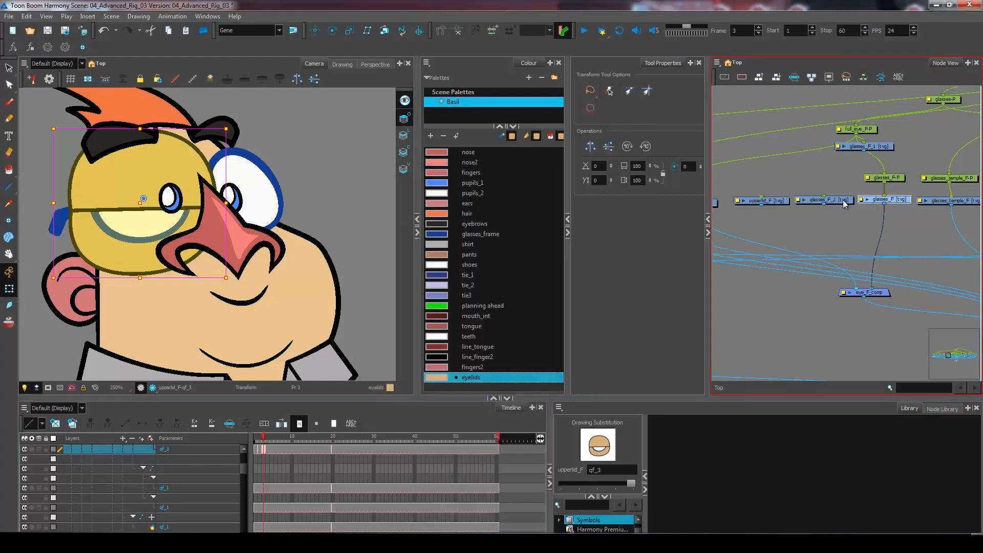
Name the glasses_F_2 copy lowerlid_F.
{"action": "double_click", "coordinate": [826, 200]}
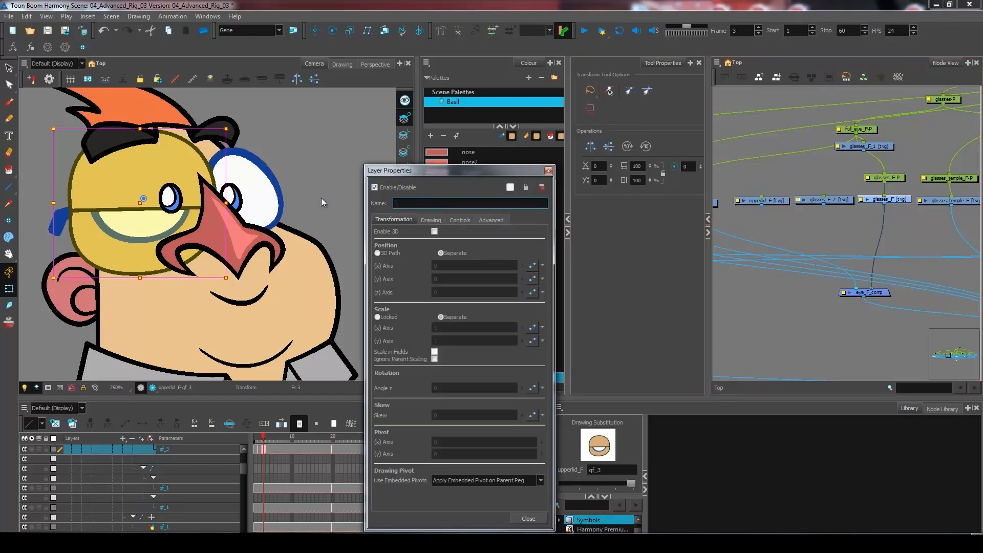
{"action": "type", "text": "lower"}
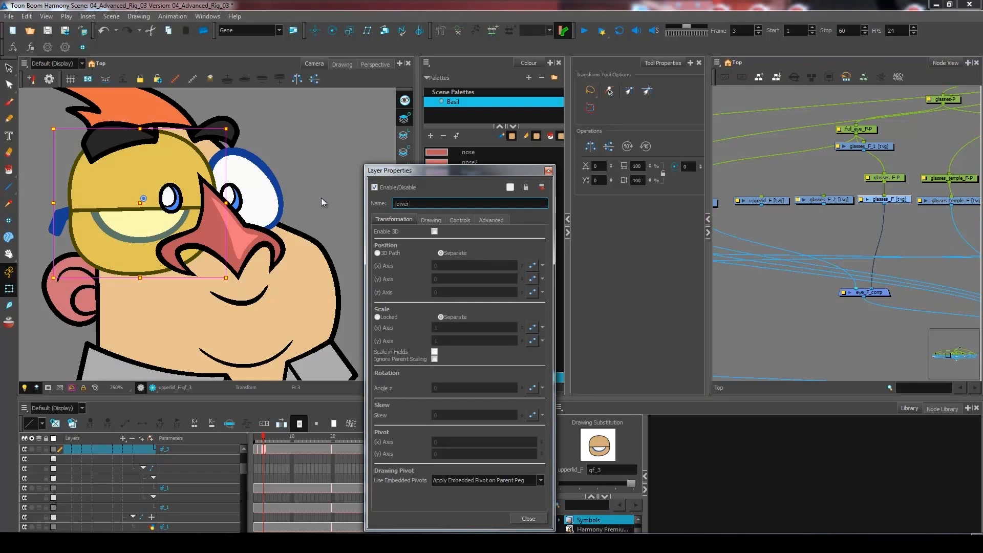
{"action": "type", "text": "lowerlid_F"}
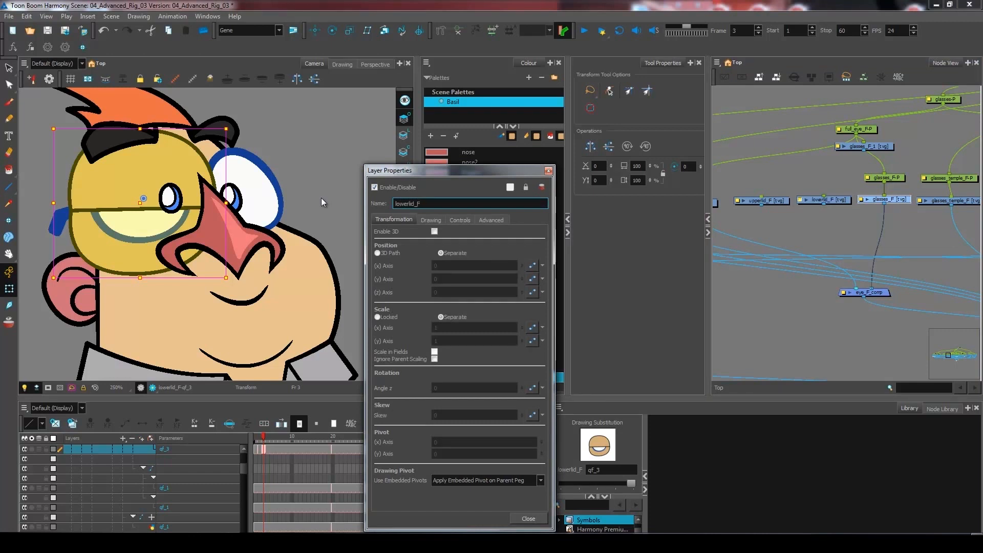
{"action": "left_click", "coordinate": [528, 518]}
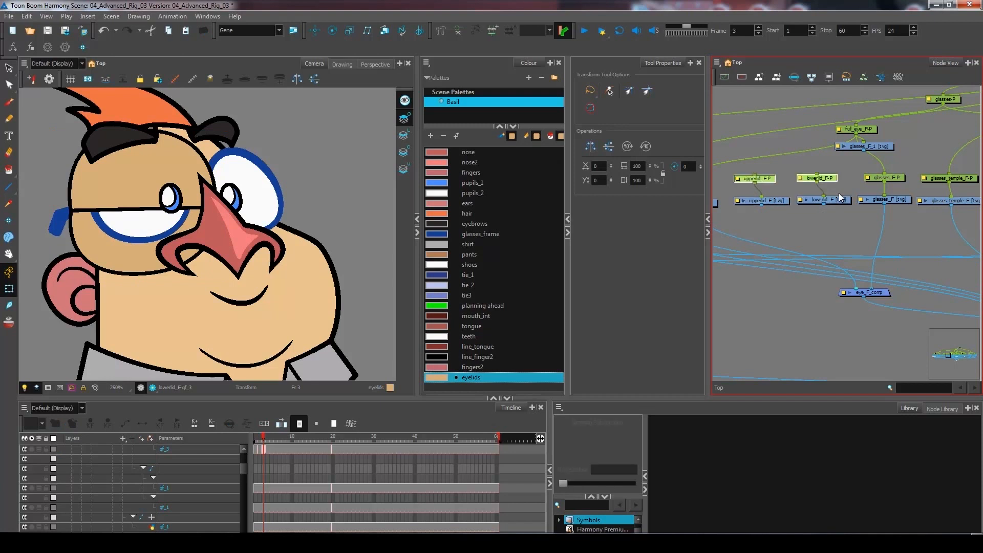
{"action": "mouse_move", "coordinate": [831, 188]}
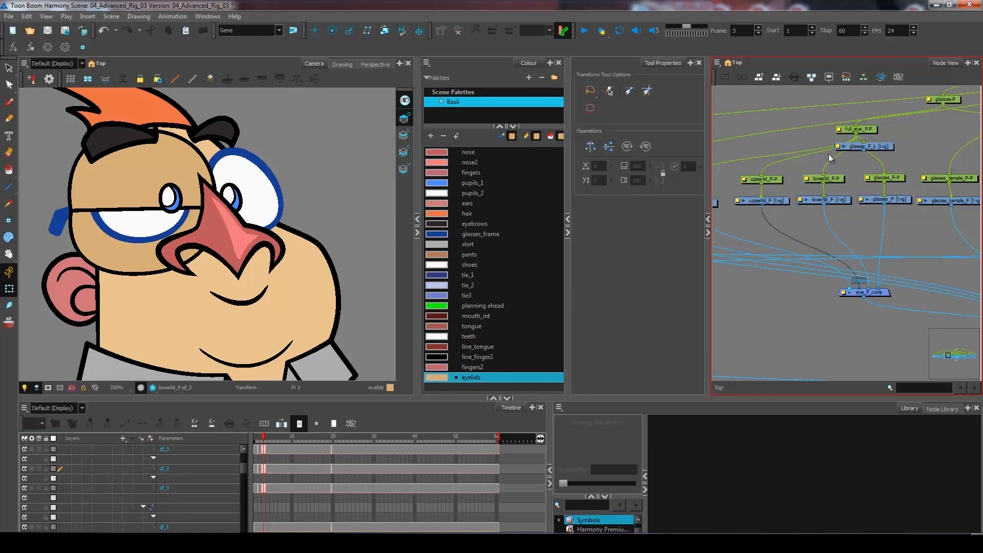
Select upperlid_F and review glasses_F's Layer Properties without changing anything.
{"action": "left_click", "coordinate": [765, 200]}
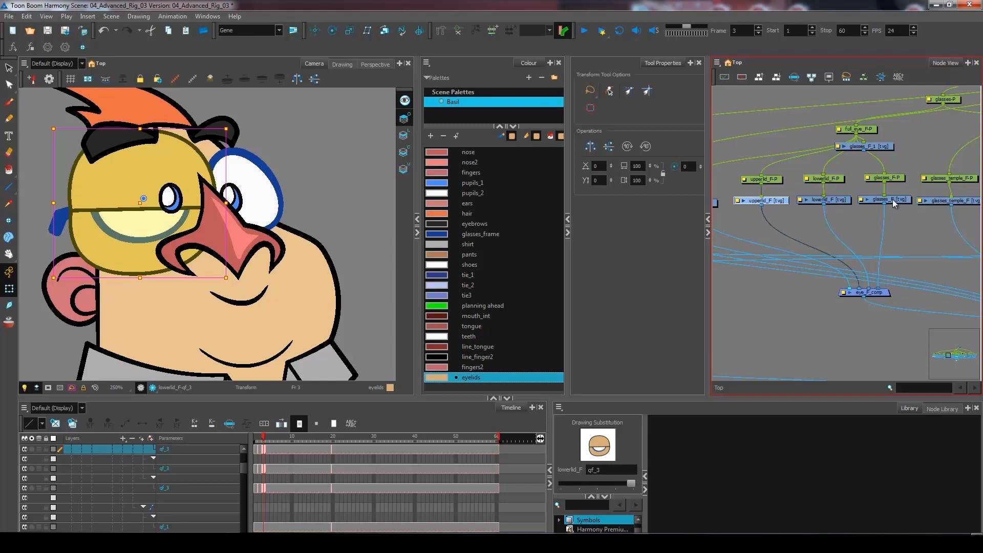
{"action": "double_click", "coordinate": [889, 200]}
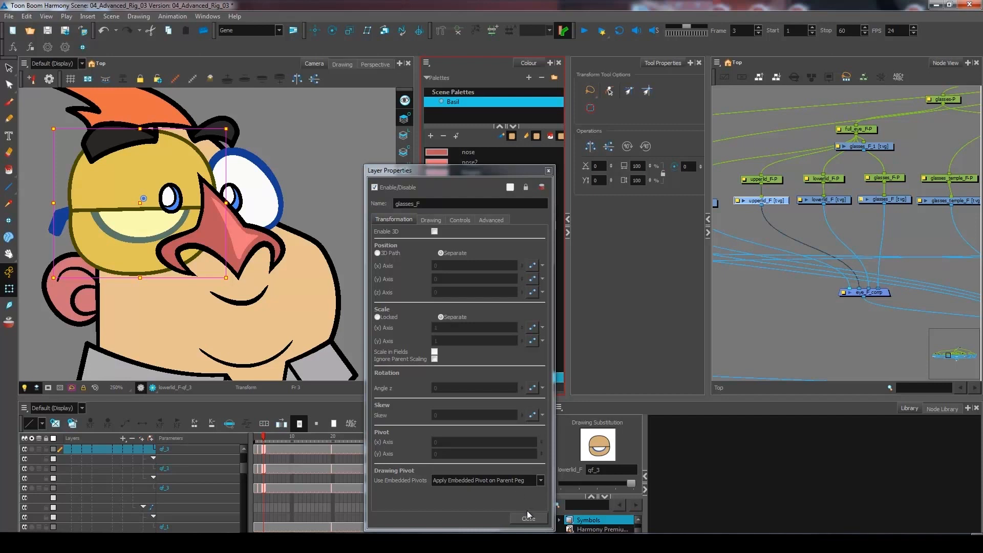
{"action": "left_click", "coordinate": [529, 518]}
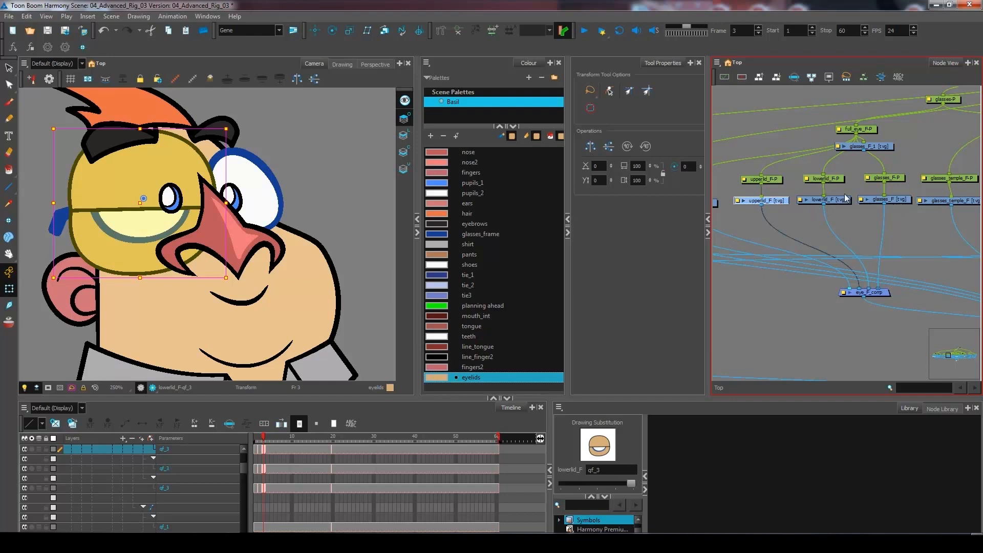
{"action": "mouse_move", "coordinate": [833, 203]}
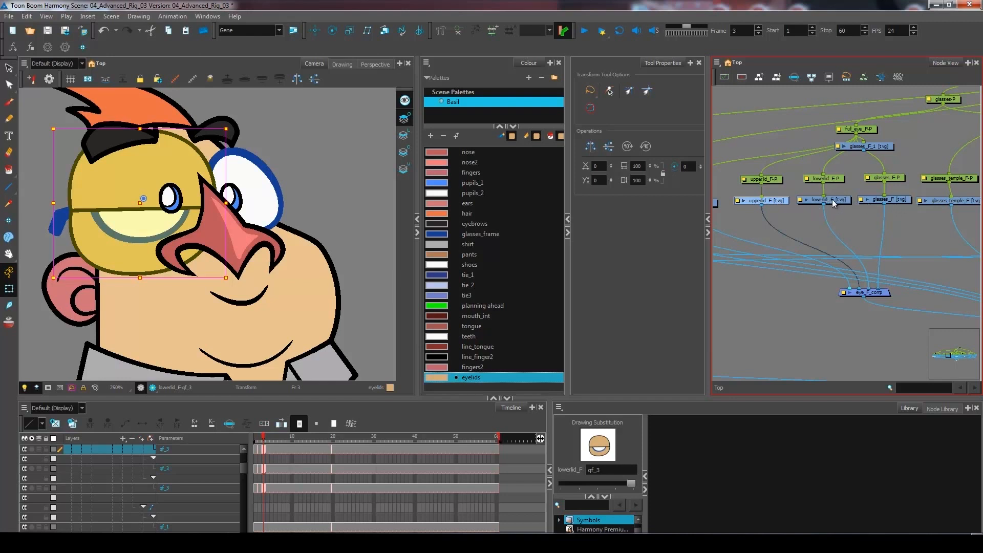
{"action": "mouse_move", "coordinate": [774, 210]}
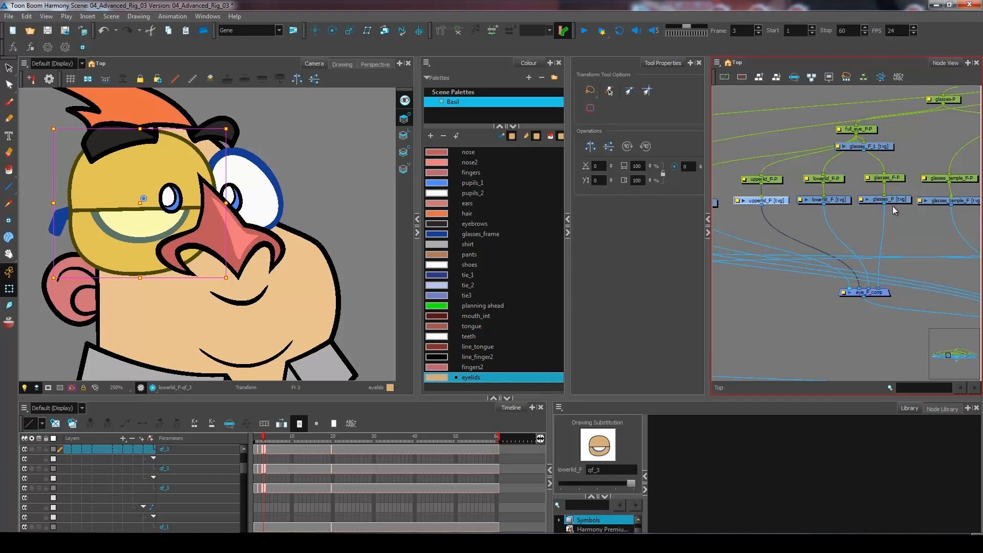
{"action": "mouse_move", "coordinate": [896, 218]}
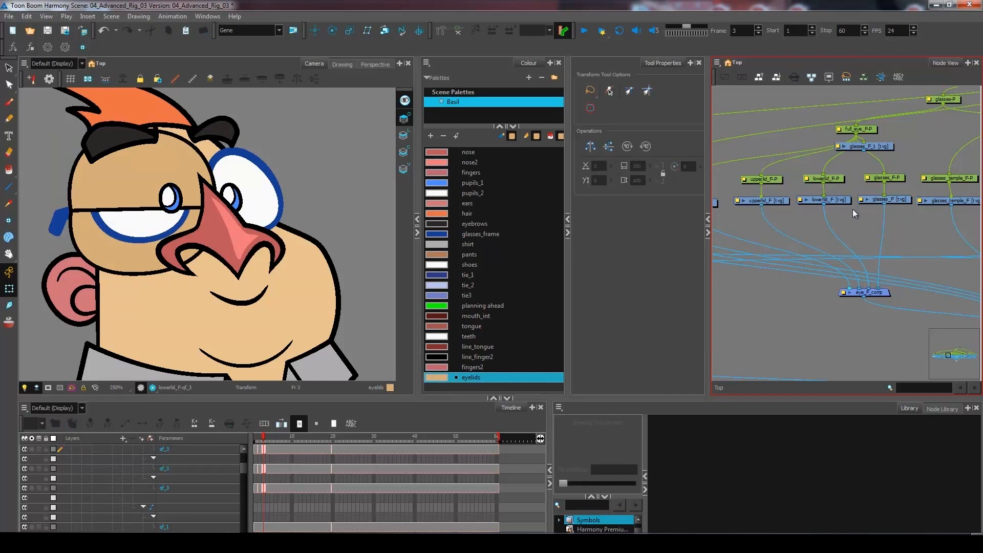
{"action": "mouse_move", "coordinate": [872, 211]}
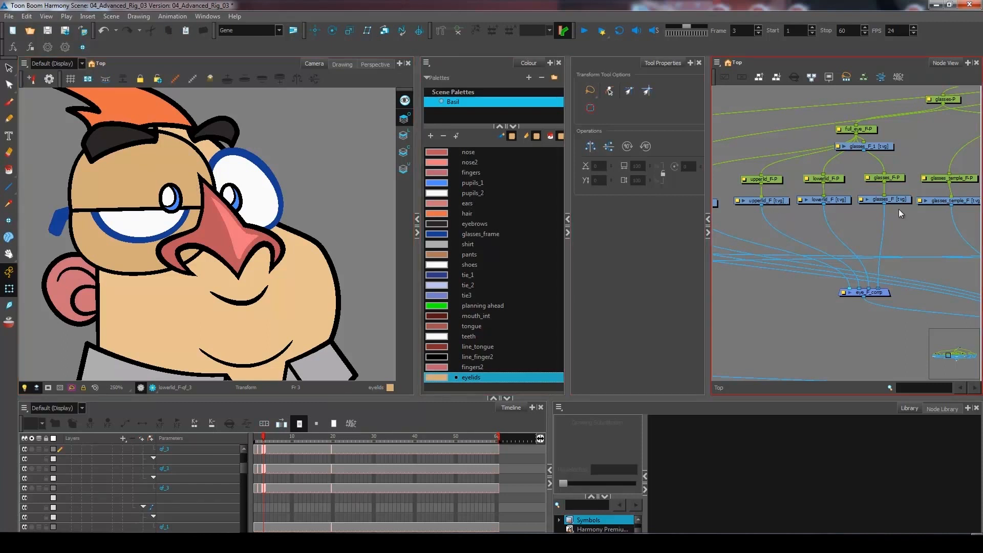
{"action": "mouse_move", "coordinate": [883, 205]}
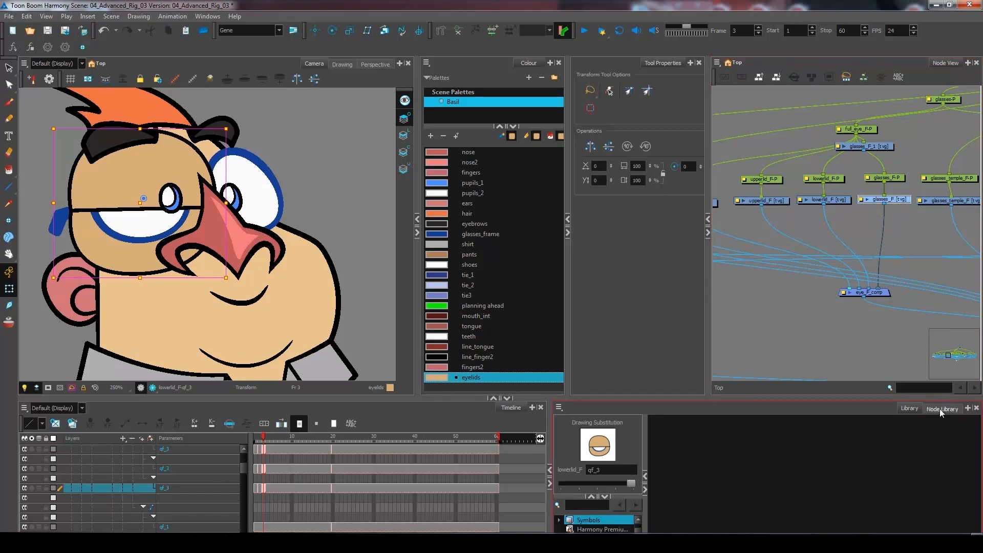
Add a Line-Art node from the Node Library under glasses_F.
{"action": "left_click", "coordinate": [942, 408]}
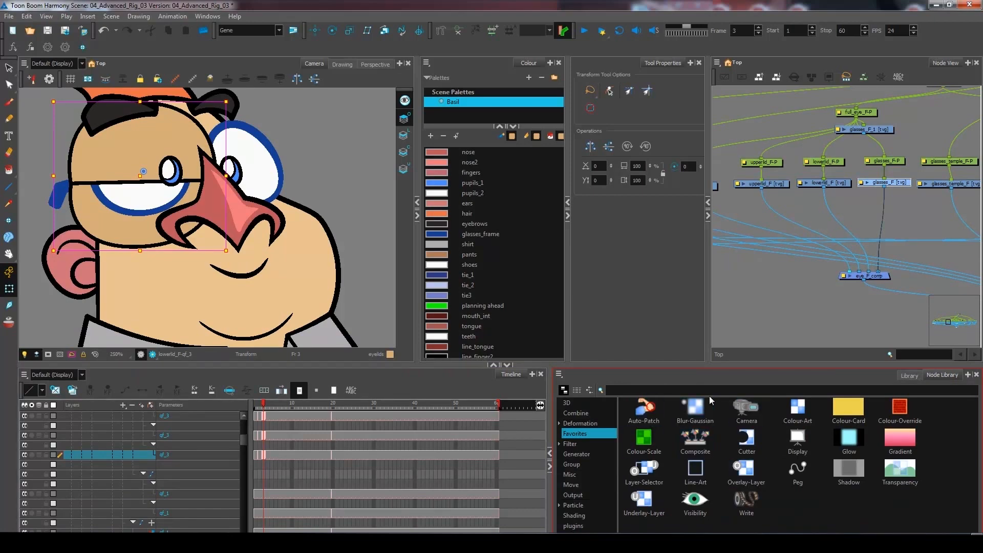
{"action": "left_click", "coordinate": [695, 469]}
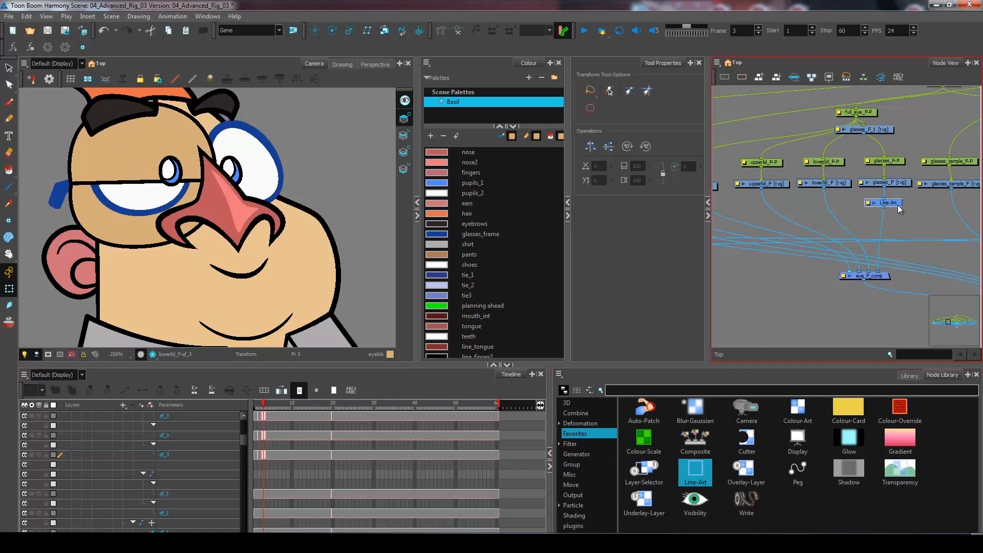
{"action": "left_click", "coordinate": [884, 202]}
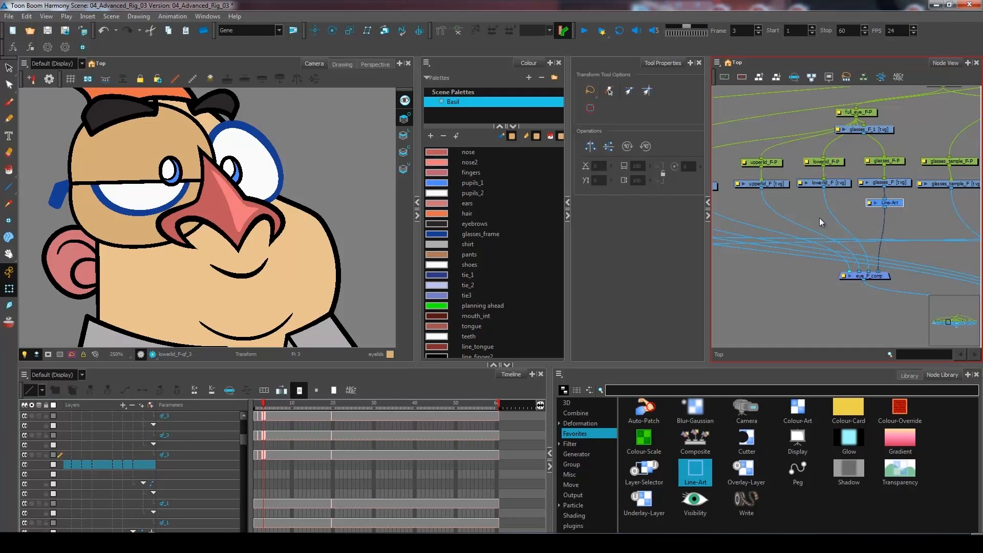
{"action": "mouse_move", "coordinate": [890, 210]}
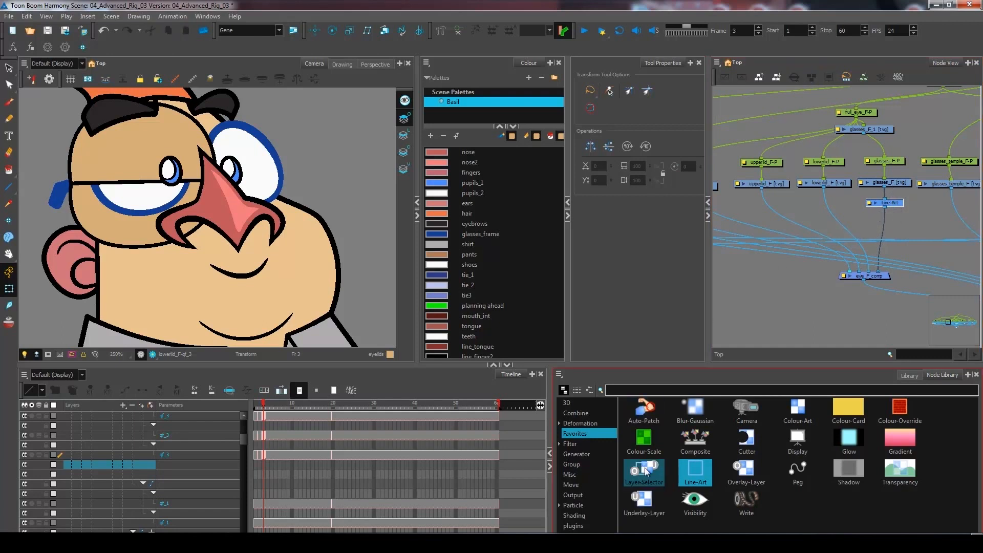
Add an Overlay-Layer node under upperlid_F and a Colour-Art node under lowerlid_F.
{"action": "left_click", "coordinate": [746, 471]}
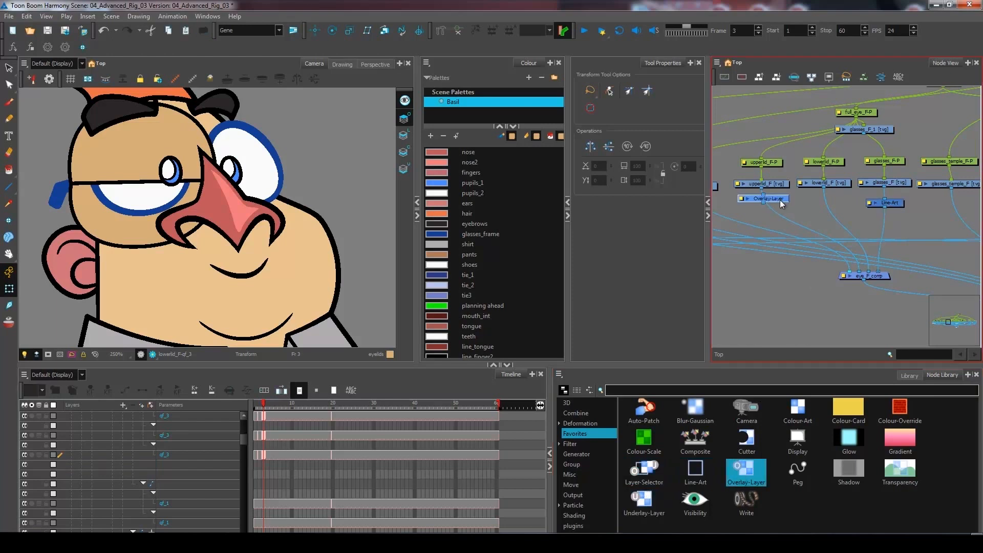
{"action": "left_click", "coordinate": [762, 202]}
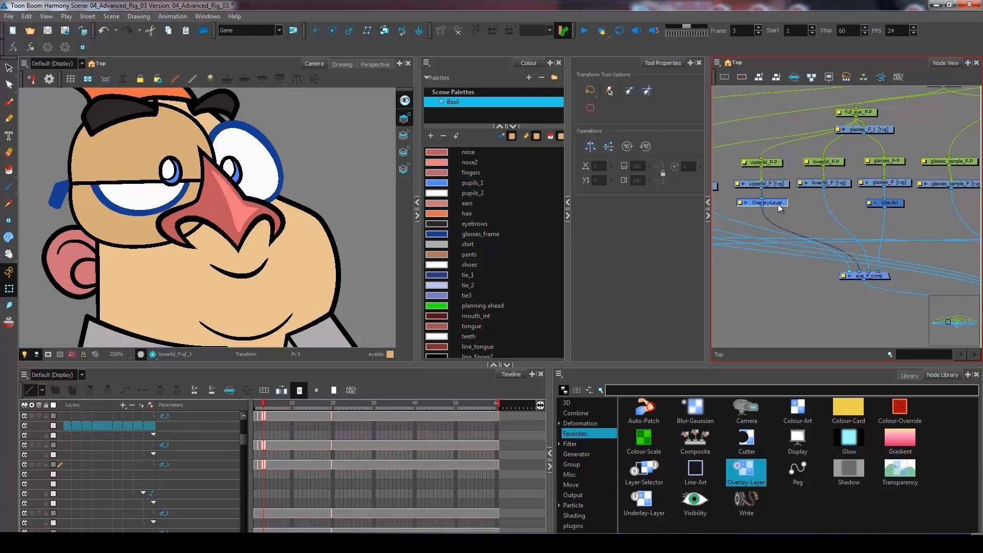
{"action": "mouse_move", "coordinate": [810, 224]}
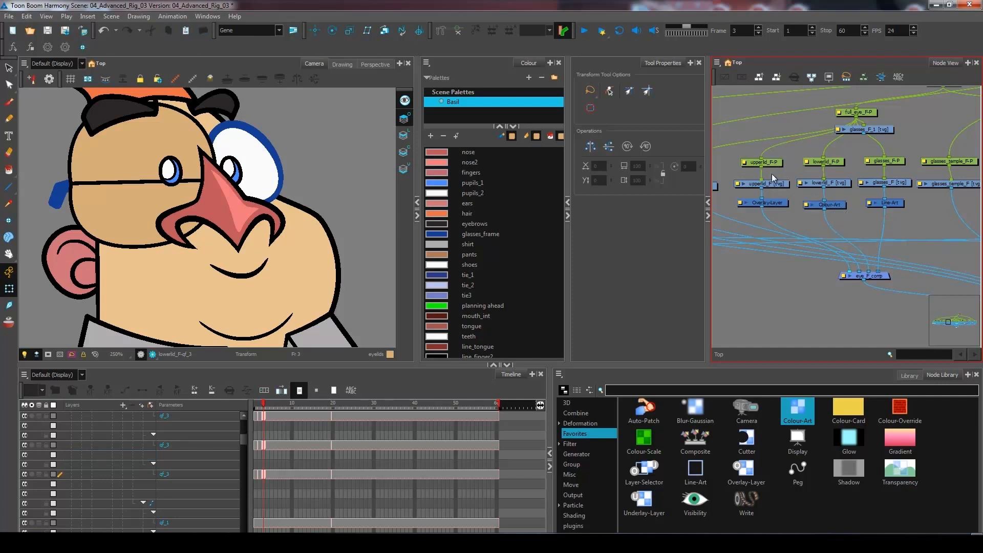
{"action": "left_click", "coordinate": [824, 182]}
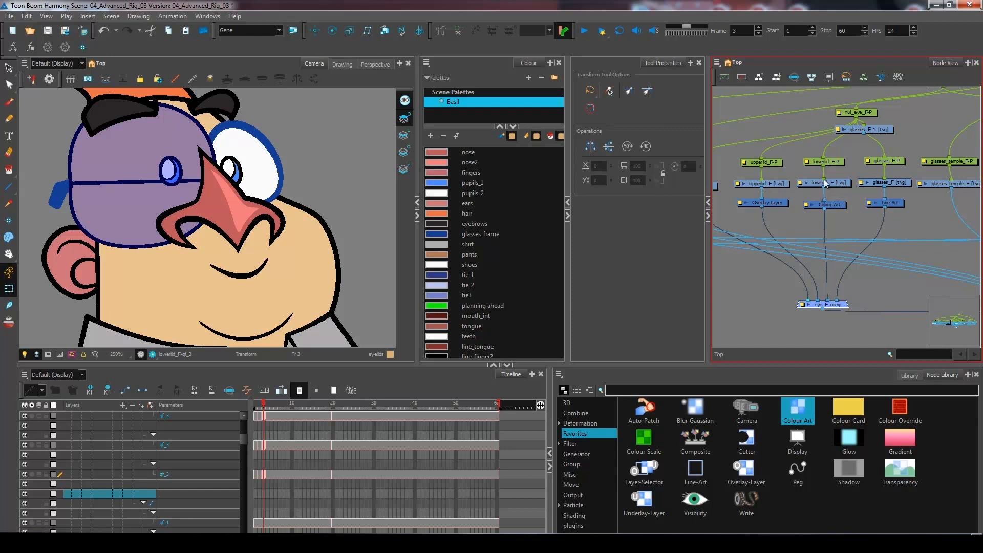
{"action": "mouse_move", "coordinate": [891, 195]}
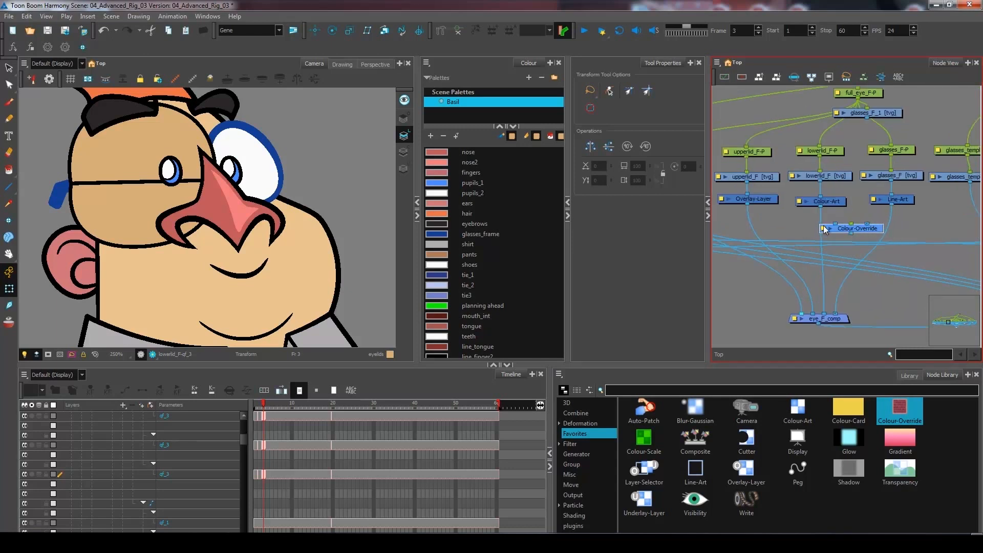
Name the new override node CoOv_lineglasses and reopen its properties.
{"action": "double_click", "coordinate": [850, 228]}
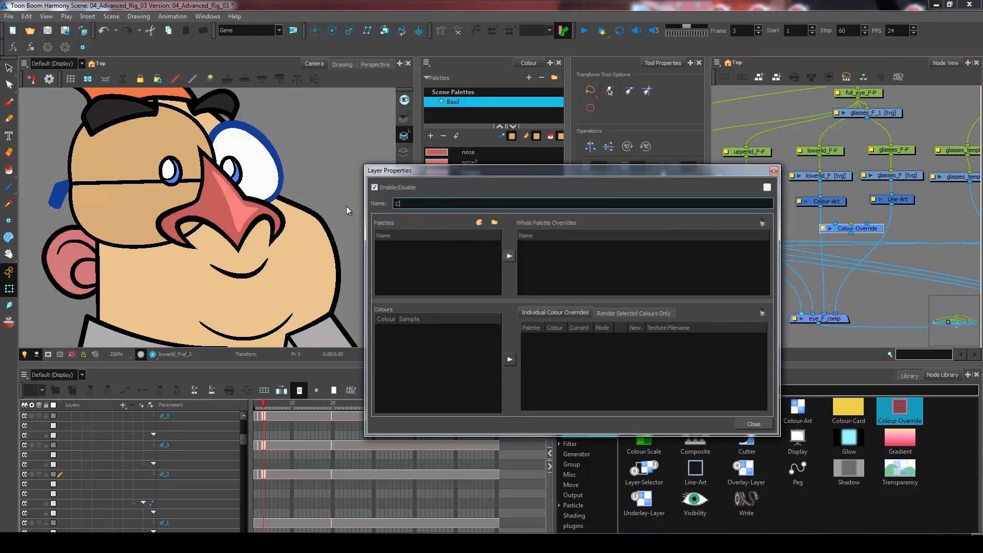
{"action": "type", "text": "oOv_"}
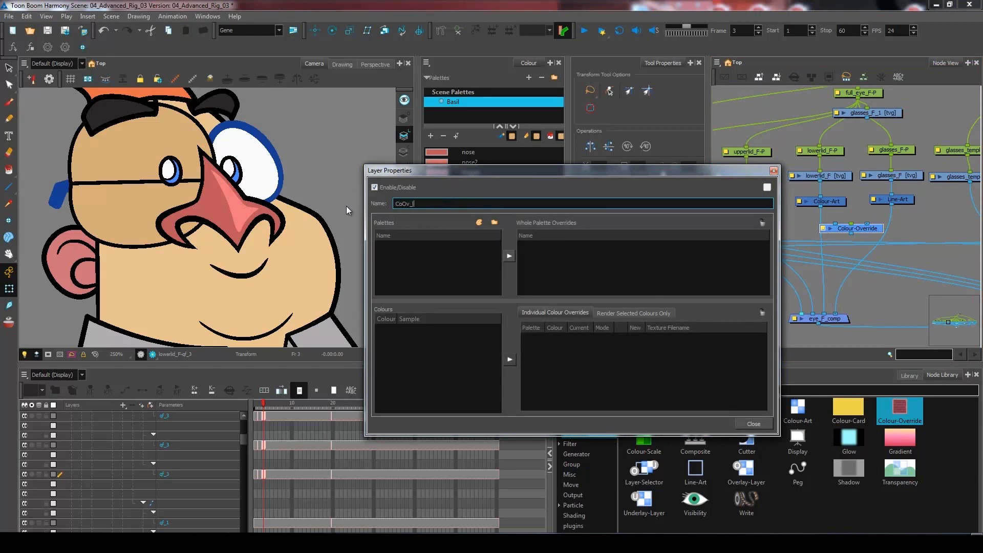
{"action": "type", "text": "lneg"}
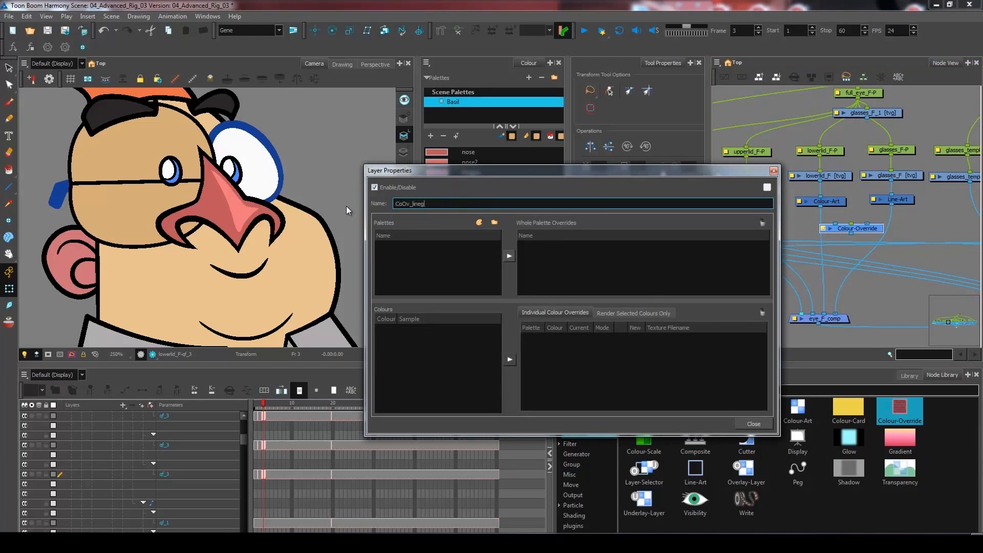
{"action": "type", "text": "lasses"}
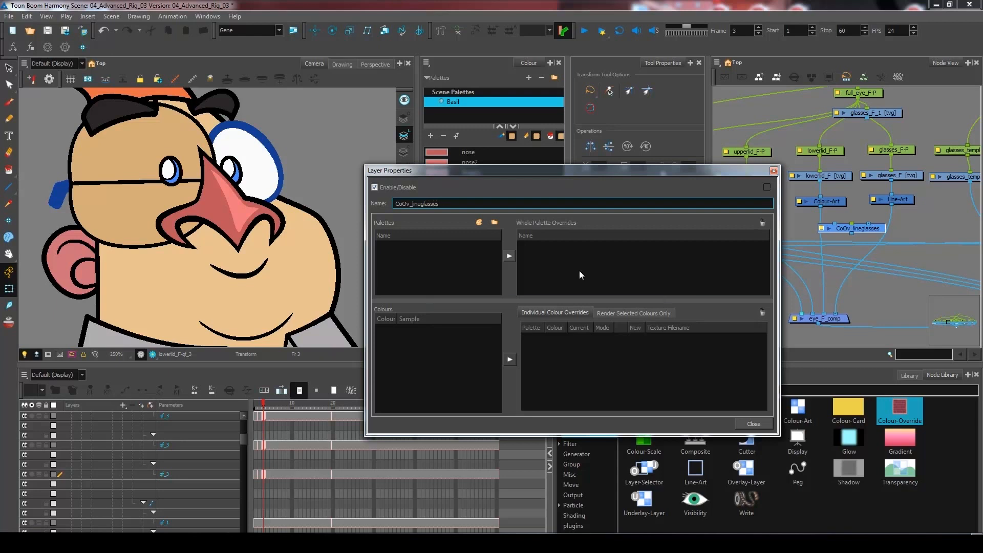
{"action": "left_click", "coordinate": [753, 424]}
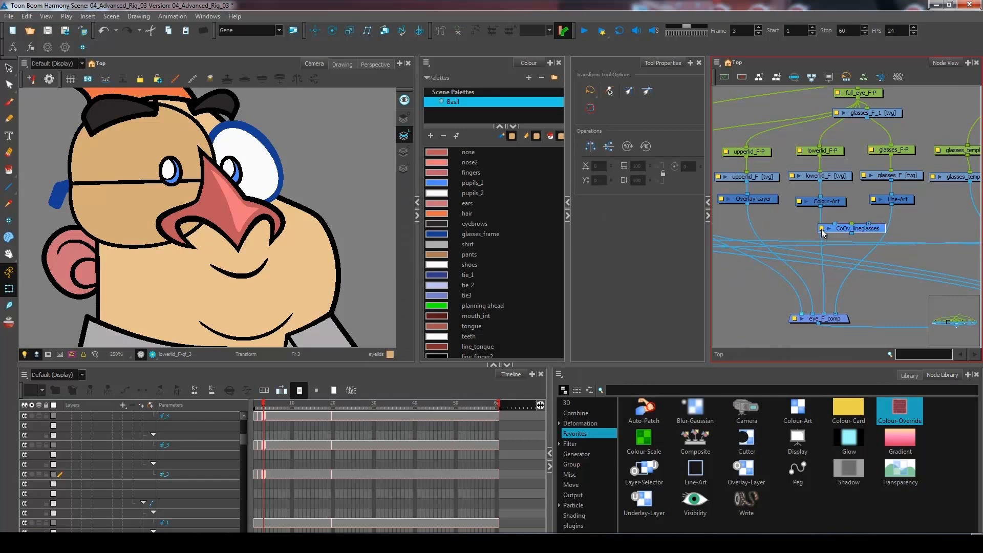
{"action": "double_click", "coordinate": [851, 228]}
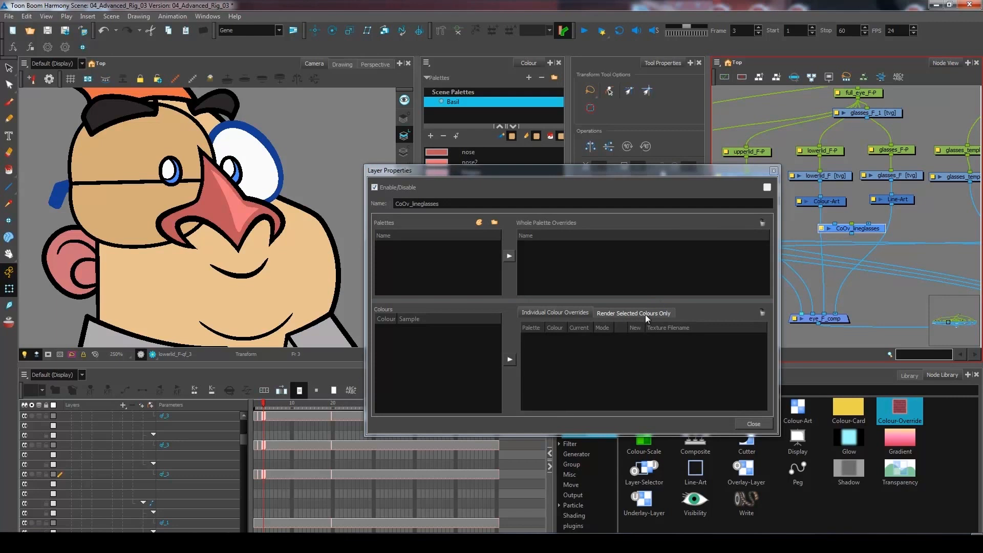
{"action": "mouse_move", "coordinate": [523, 196]}
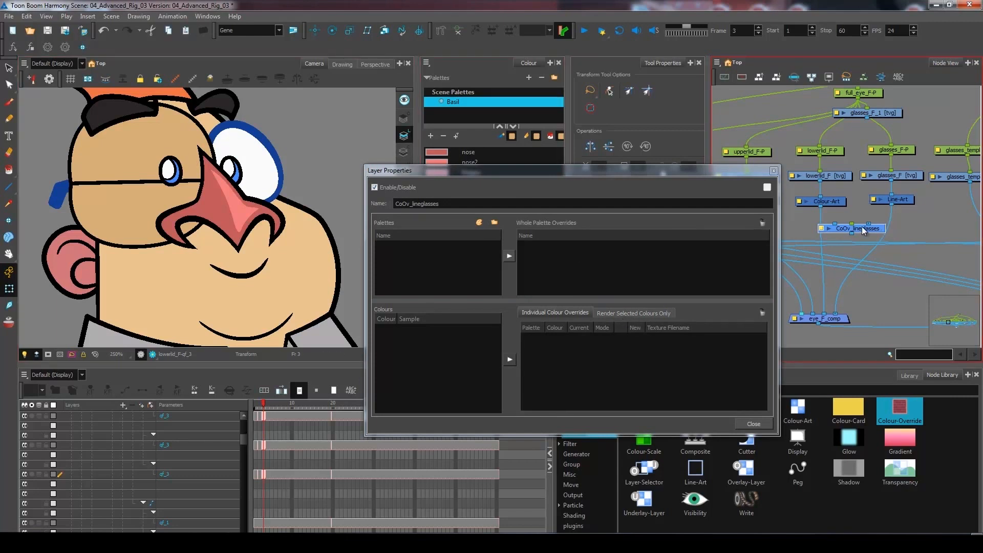
{"action": "mouse_move", "coordinate": [577, 343]}
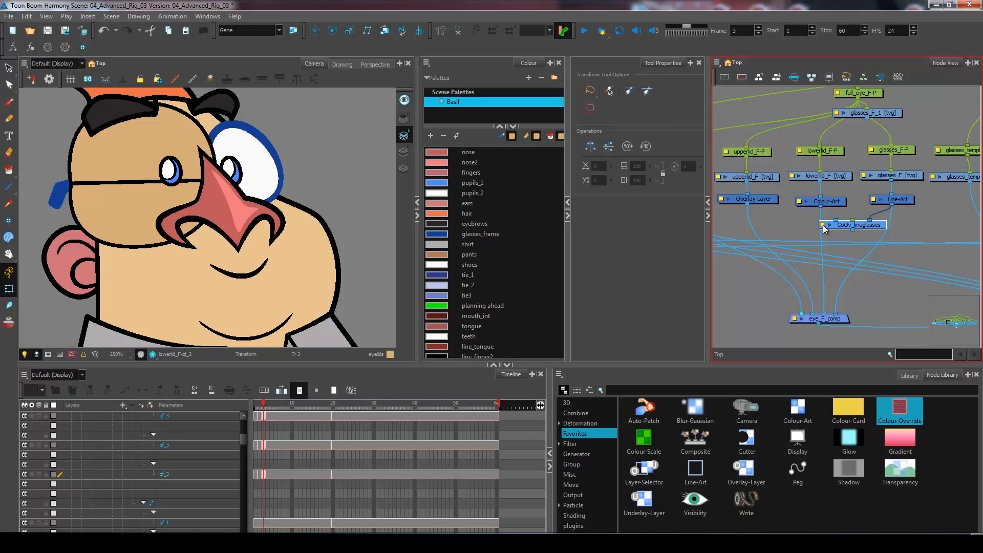
Set CoOv_lineglasses to Render Selected Colours with Basil's glasses_frame colour added.
{"action": "double_click", "coordinate": [854, 225]}
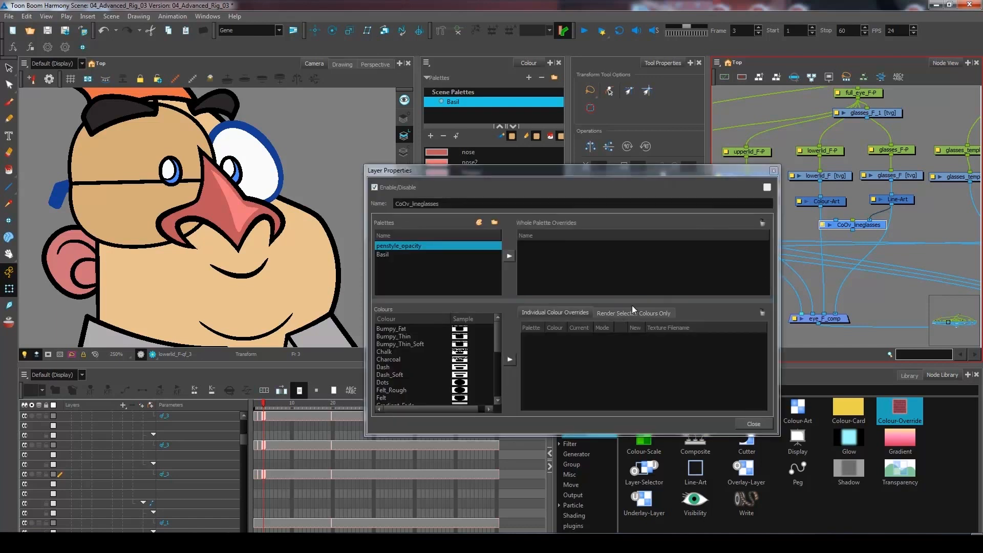
{"action": "left_click", "coordinate": [633, 312]}
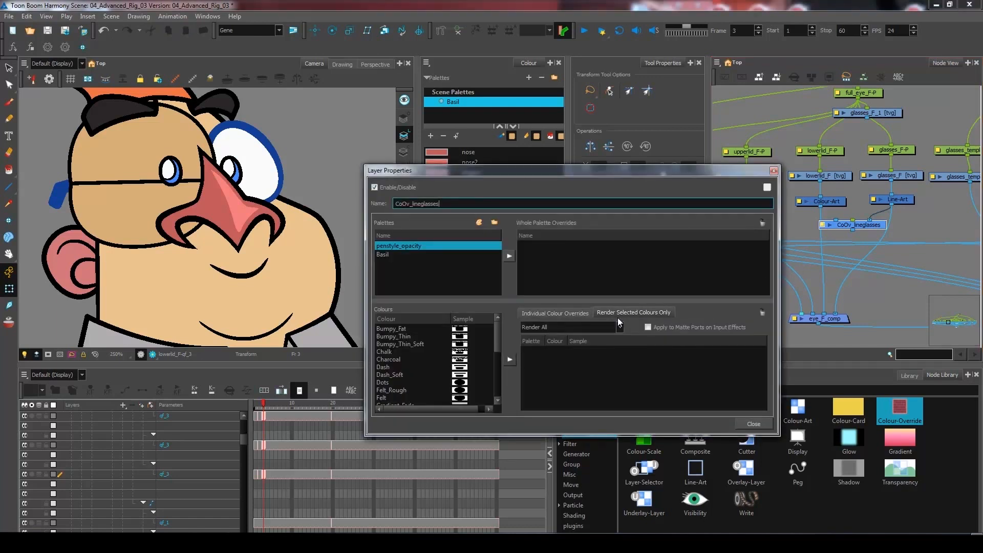
{"action": "left_click", "coordinate": [384, 255]}
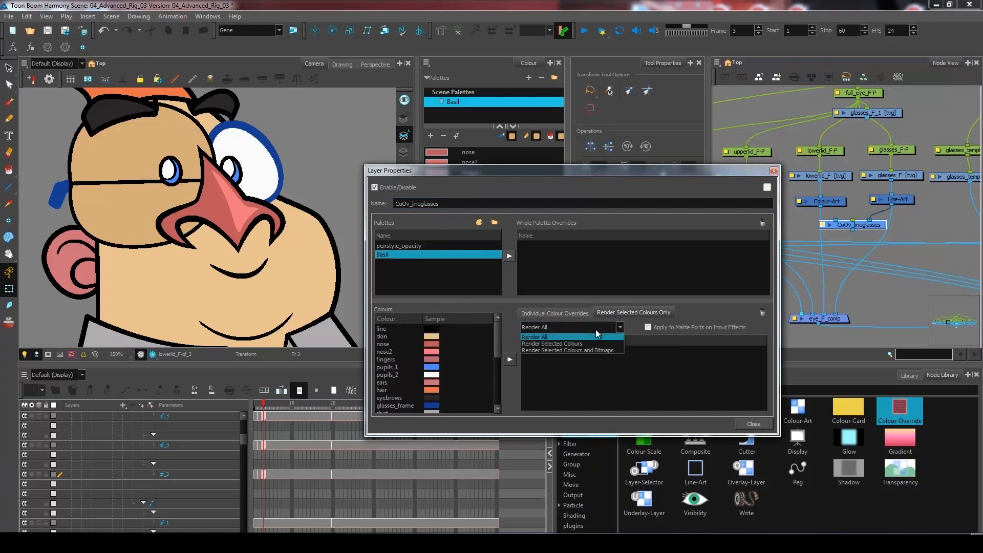
{"action": "mouse_move", "coordinate": [552, 343]}
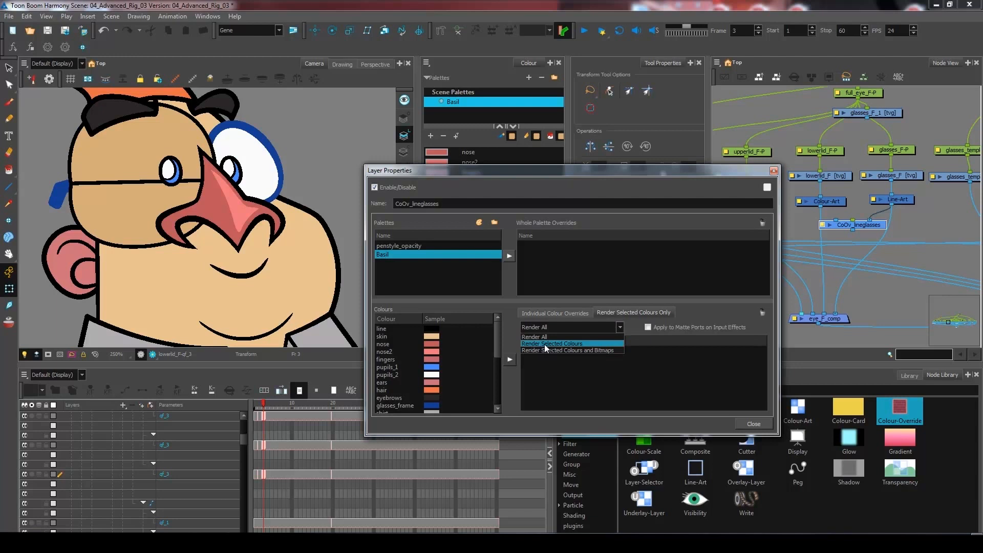
{"action": "left_click", "coordinate": [552, 343]}
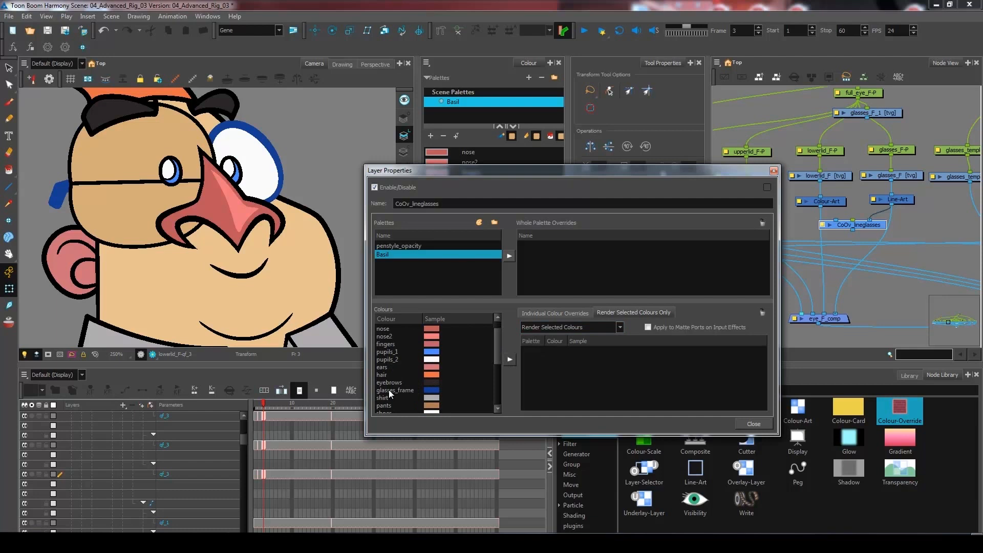
{"action": "left_click", "coordinate": [395, 389]}
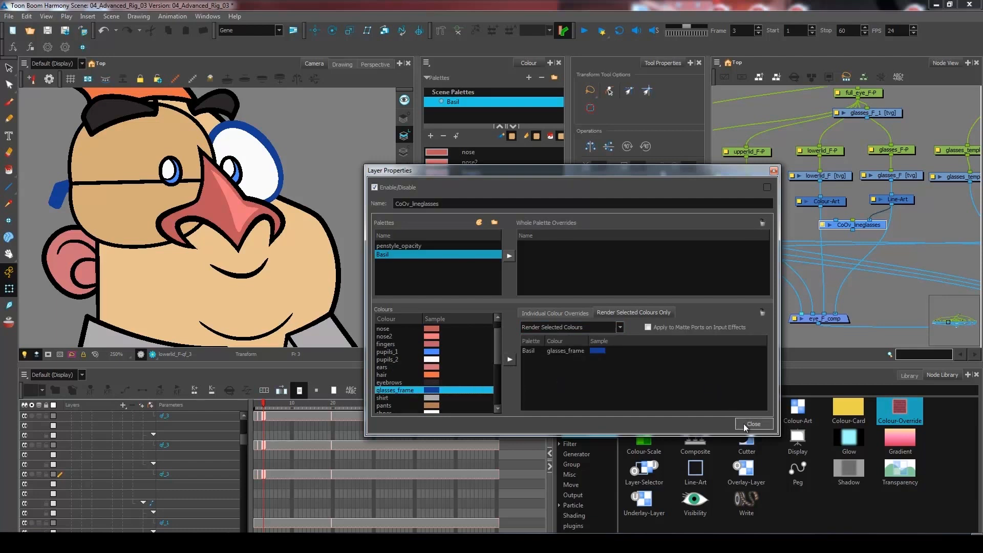
{"action": "left_click", "coordinate": [753, 424]}
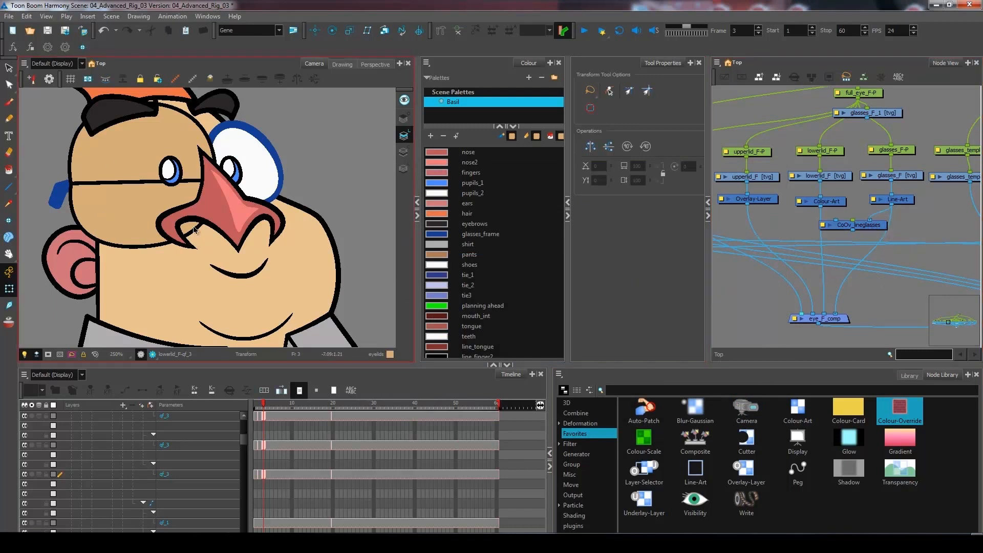
{"action": "mouse_move", "coordinate": [889, 284]}
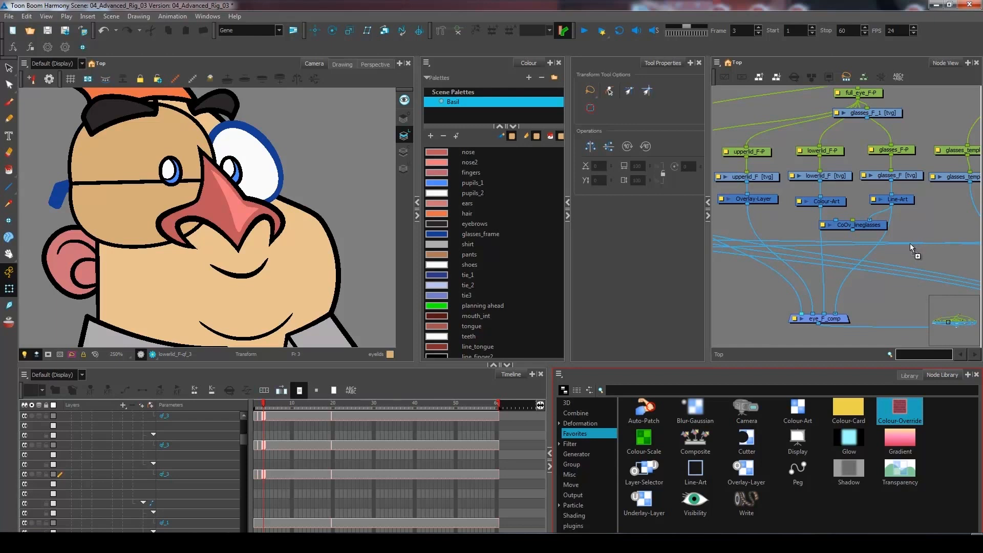
Drop a Colour-Override node under Line-Art and move it beside CoOv_lineglasses.
{"action": "left_click_drag", "start_coordinate": [899, 411], "coordinate": [910, 243]}
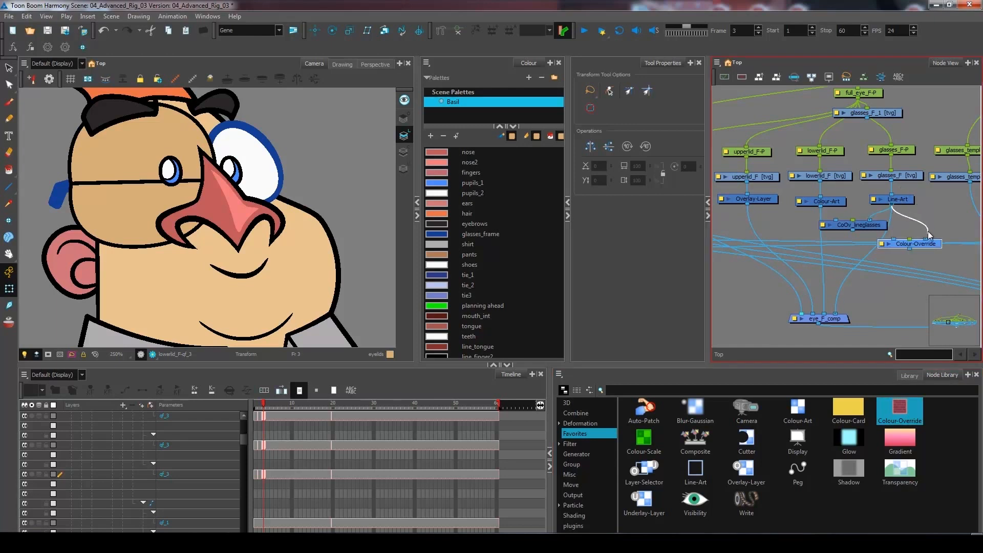
{"action": "left_click_drag", "start_coordinate": [910, 243], "coordinate": [921, 225]}
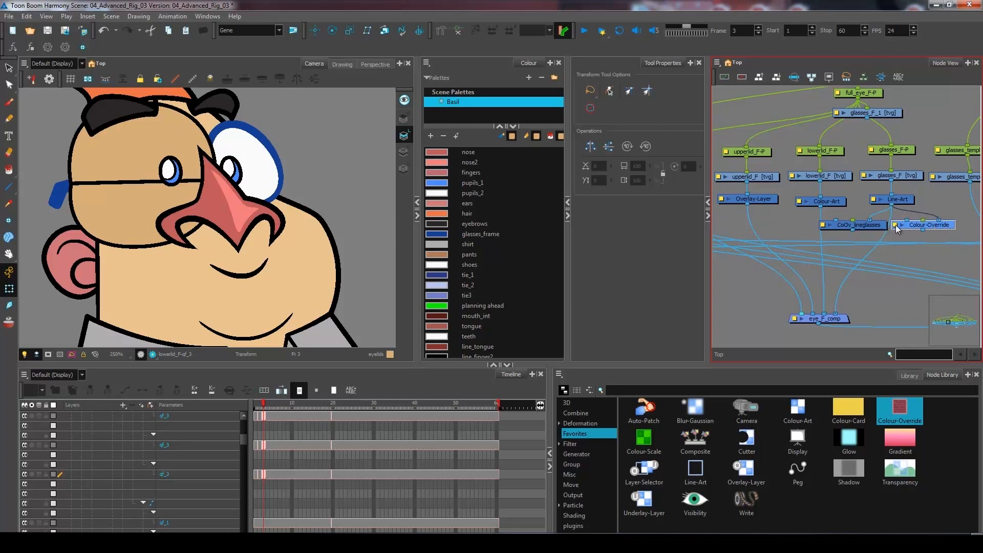
Name the override CoOv_eye and make it render only Basil's pupils_2 colour.
{"action": "double_click", "coordinate": [928, 224]}
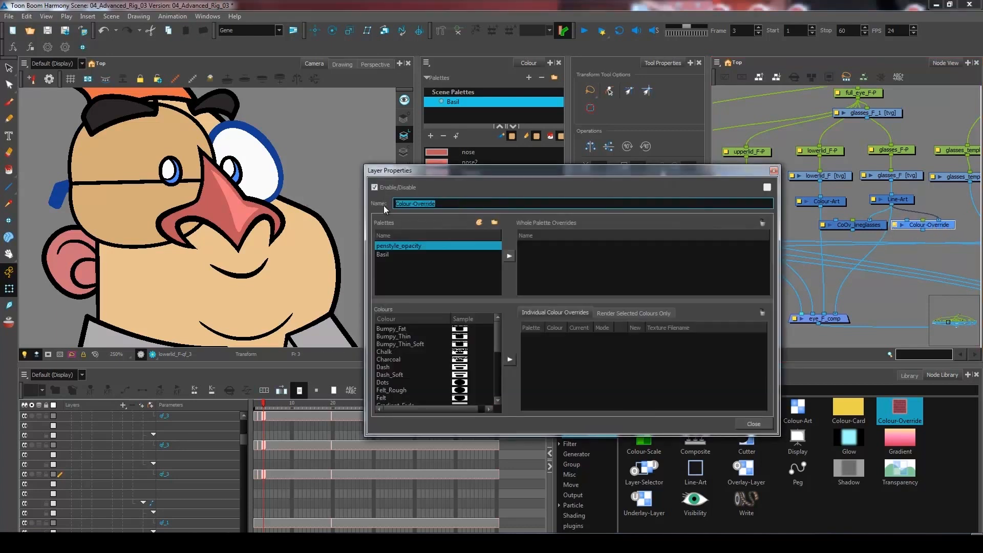
{"action": "type", "text": "CoOv"}
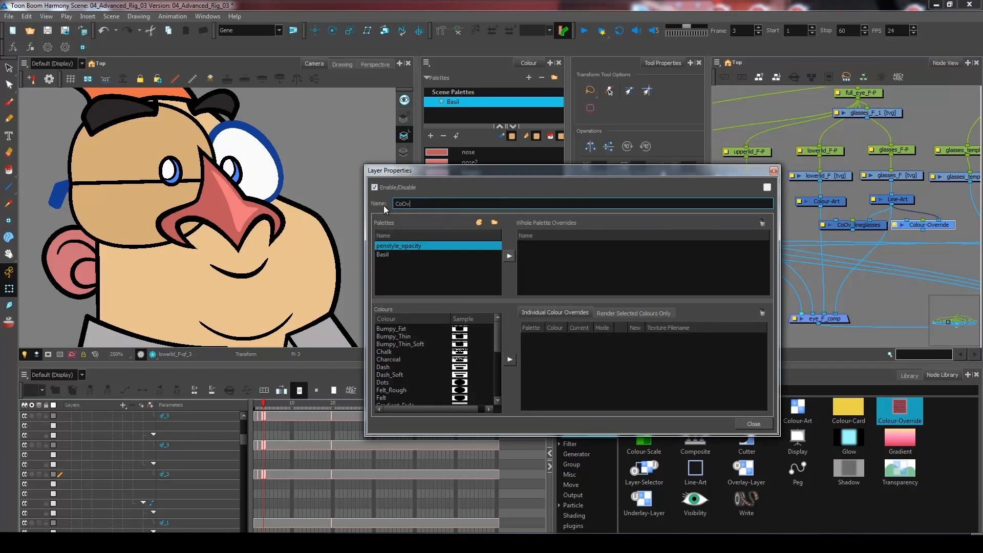
{"action": "type", "text": "_eye"}
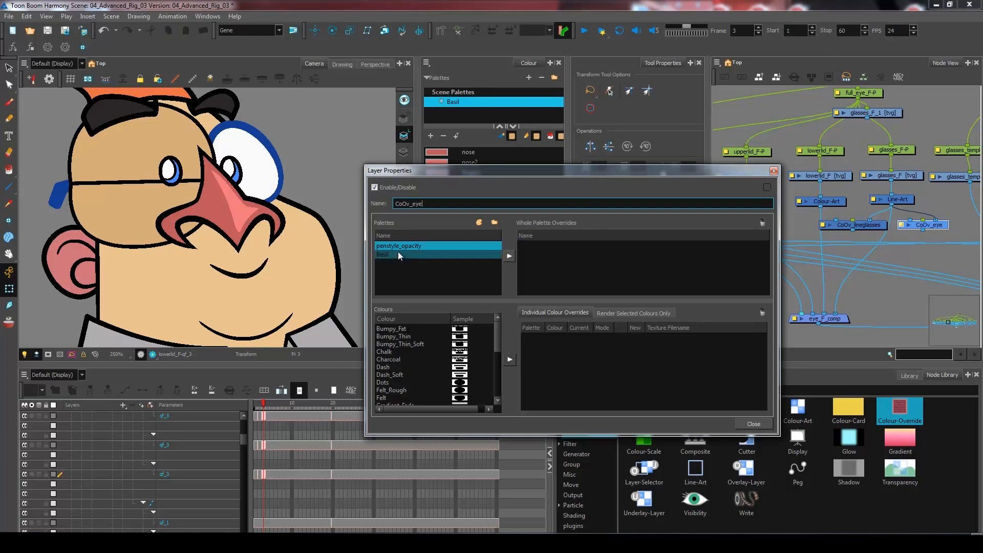
{"action": "left_click", "coordinate": [382, 254]}
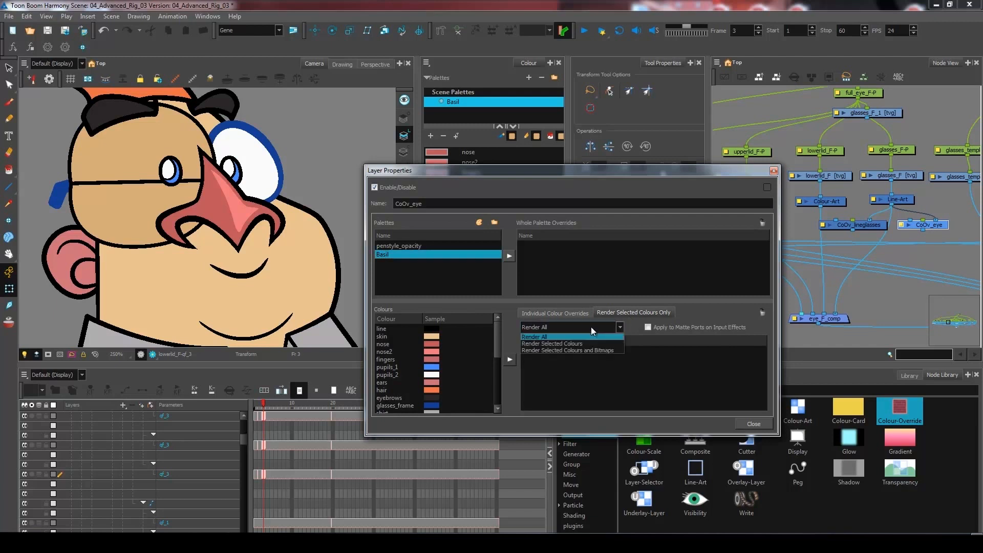
{"action": "mouse_move", "coordinate": [535, 345]}
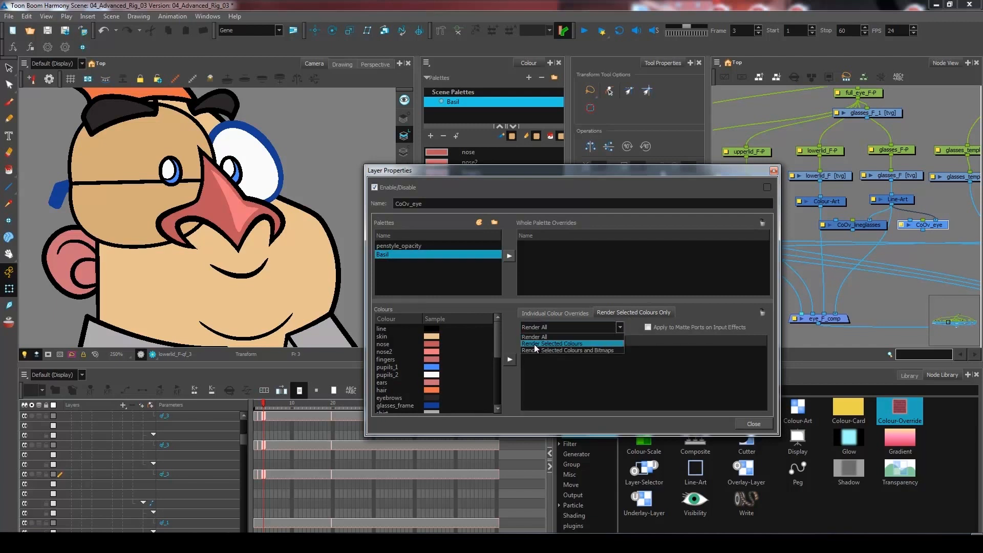
{"action": "left_click", "coordinate": [551, 343]}
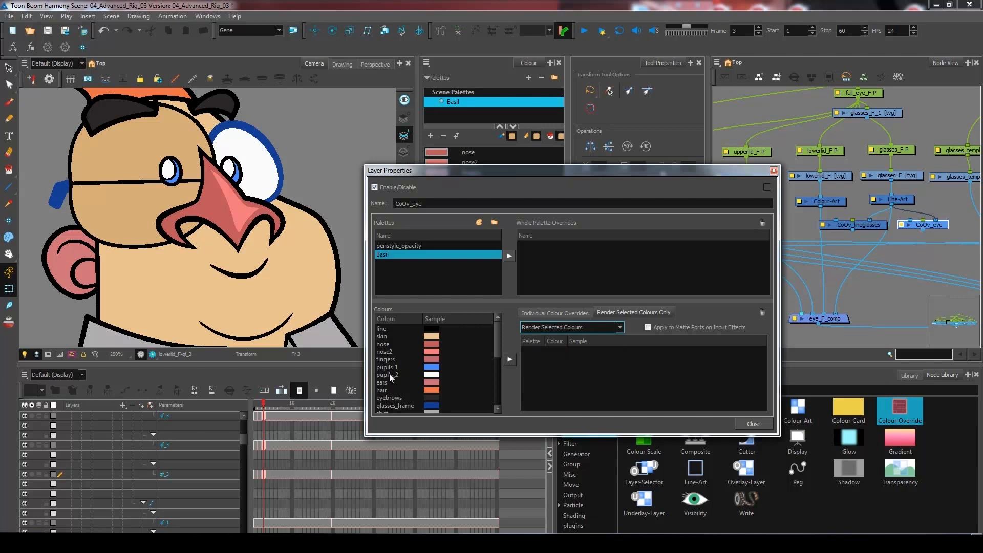
{"action": "left_click", "coordinate": [392, 374]}
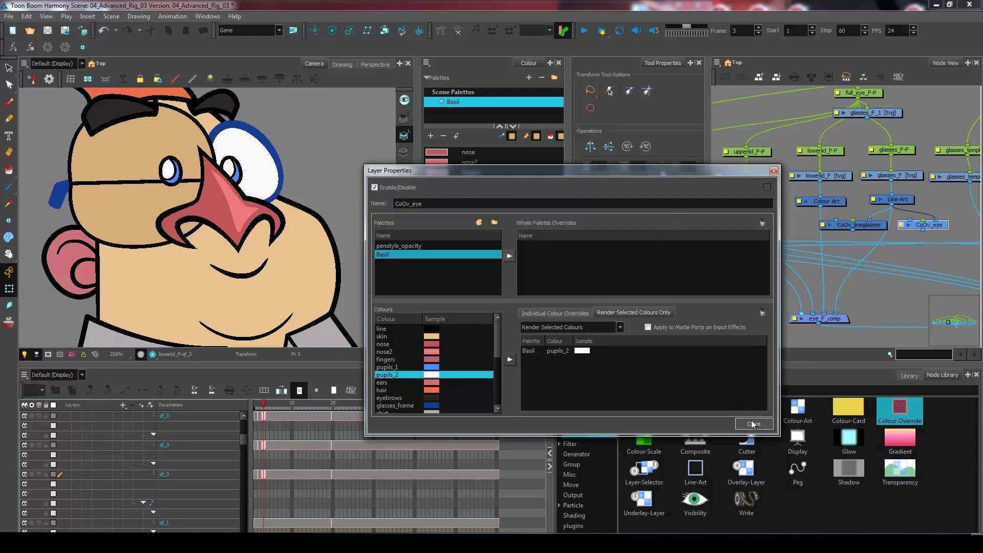
{"action": "left_click", "coordinate": [753, 423]}
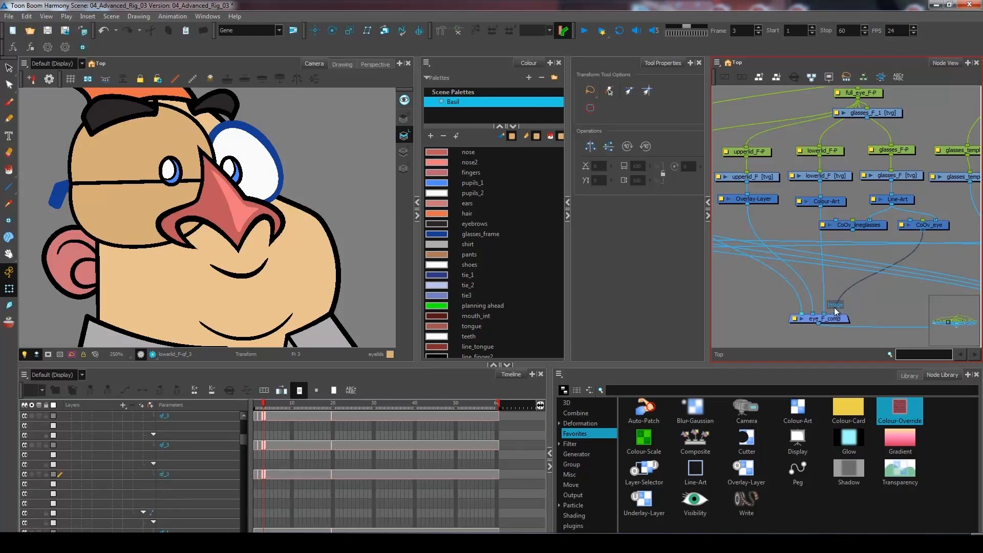
{"action": "mouse_move", "coordinate": [853, 240]}
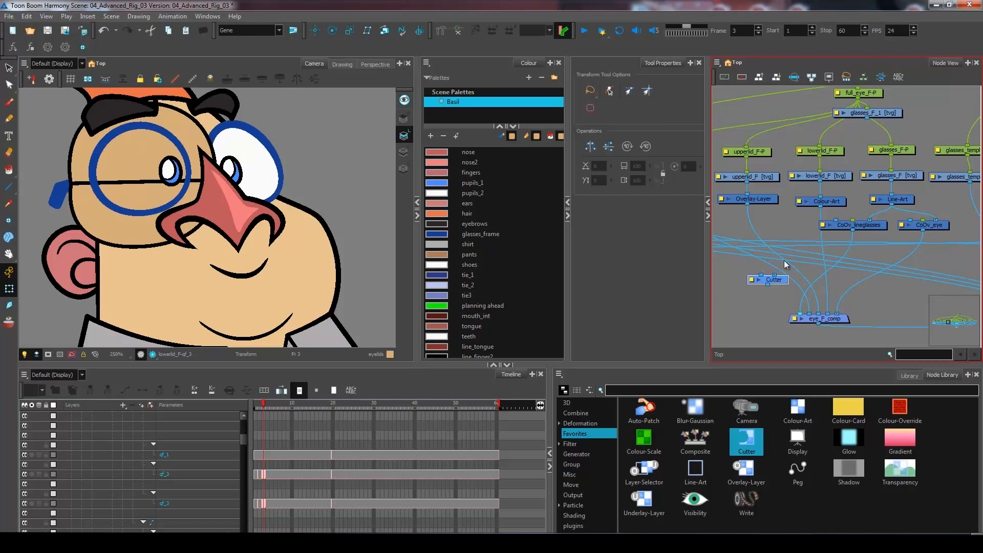
{"action": "mouse_move", "coordinate": [795, 263]}
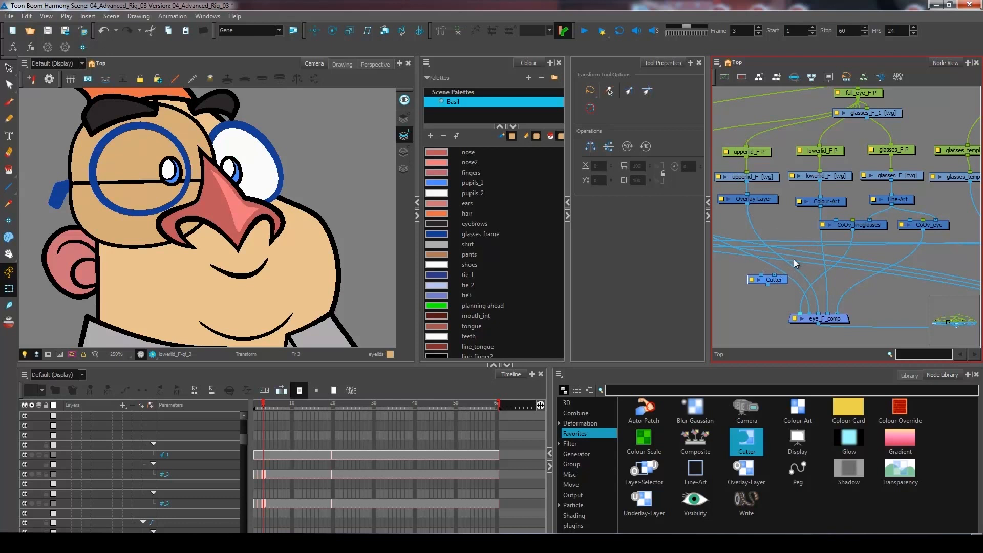
{"action": "mouse_move", "coordinate": [770, 253]}
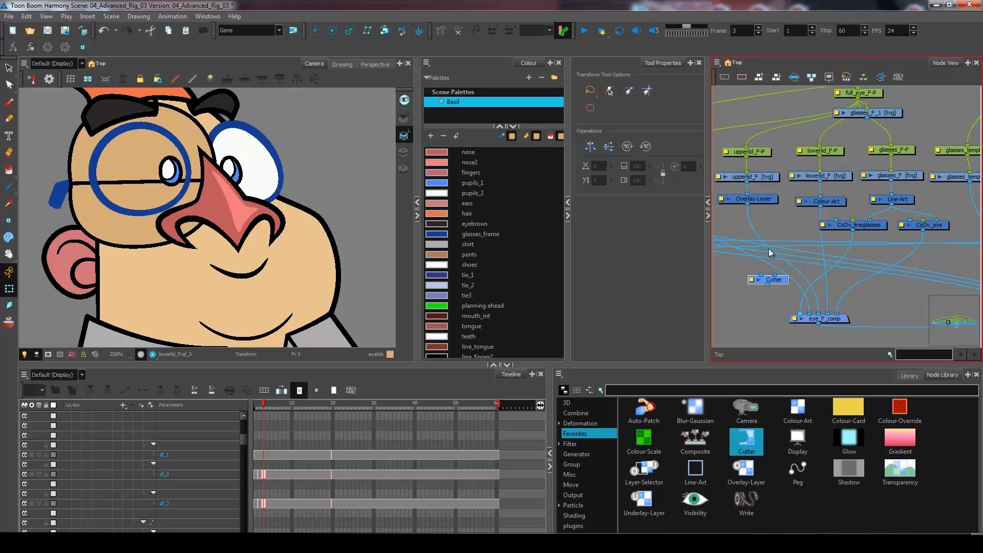
{"action": "mouse_move", "coordinate": [764, 251]}
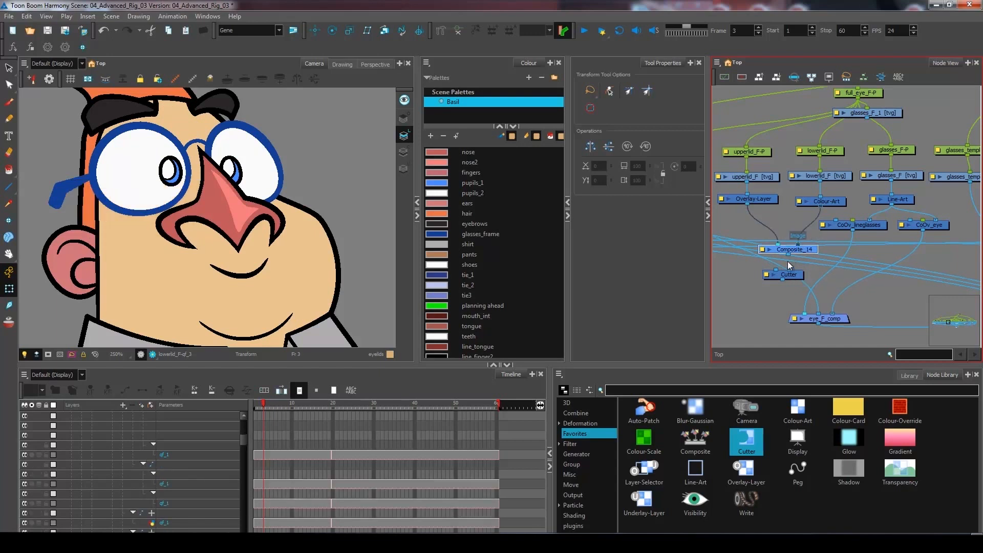
{"action": "mouse_move", "coordinate": [792, 273]}
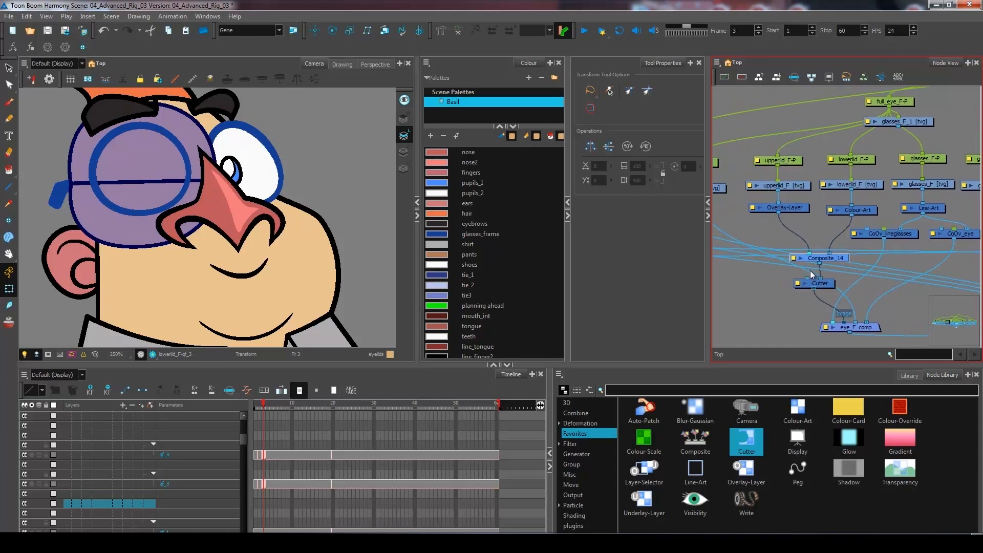
{"action": "mouse_move", "coordinate": [808, 280]}
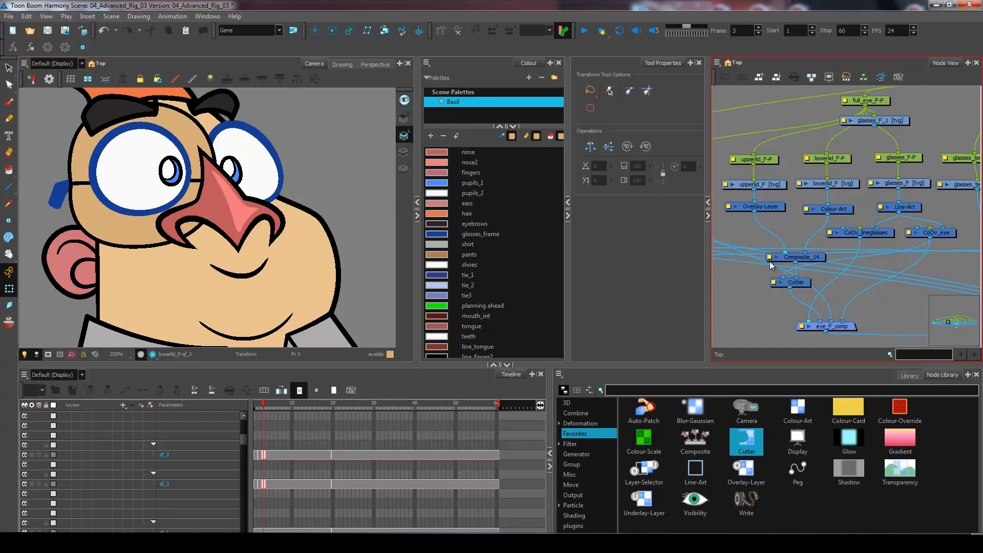
Tick Inverted on the Cutter node so the eyelids are kept inside the eye.
{"action": "double_click", "coordinate": [793, 282]}
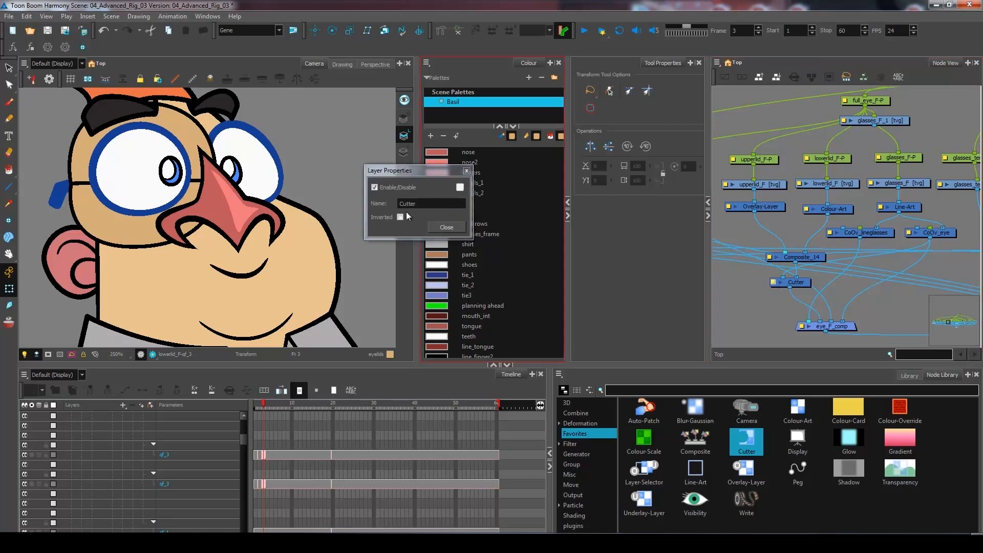
{"action": "left_click", "coordinate": [399, 217]}
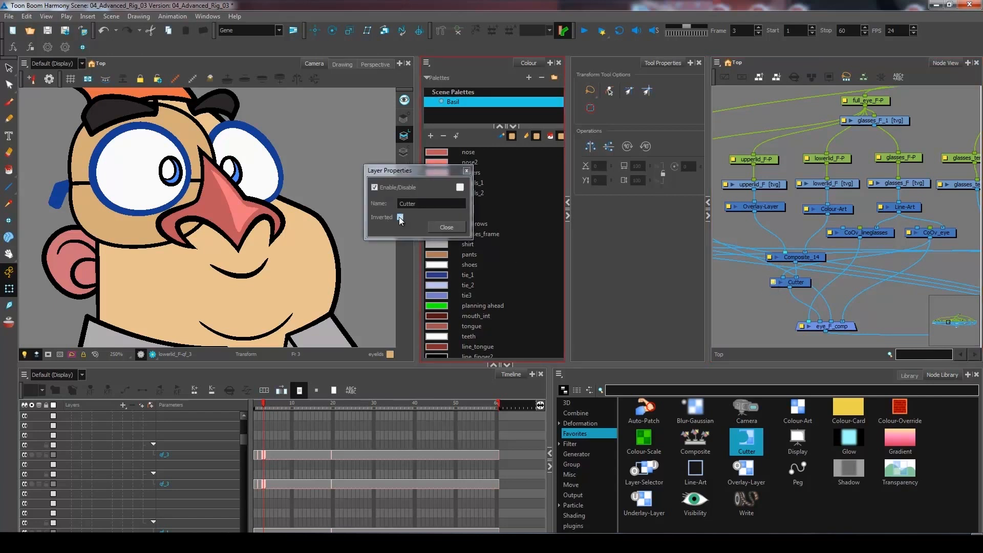
{"action": "left_click", "coordinate": [400, 217]}
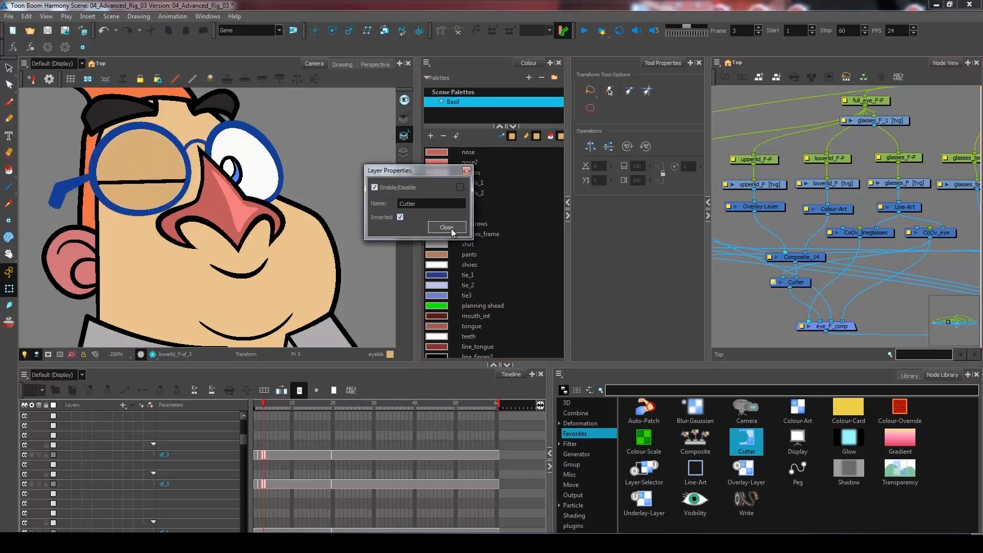
{"action": "left_click", "coordinate": [446, 227]}
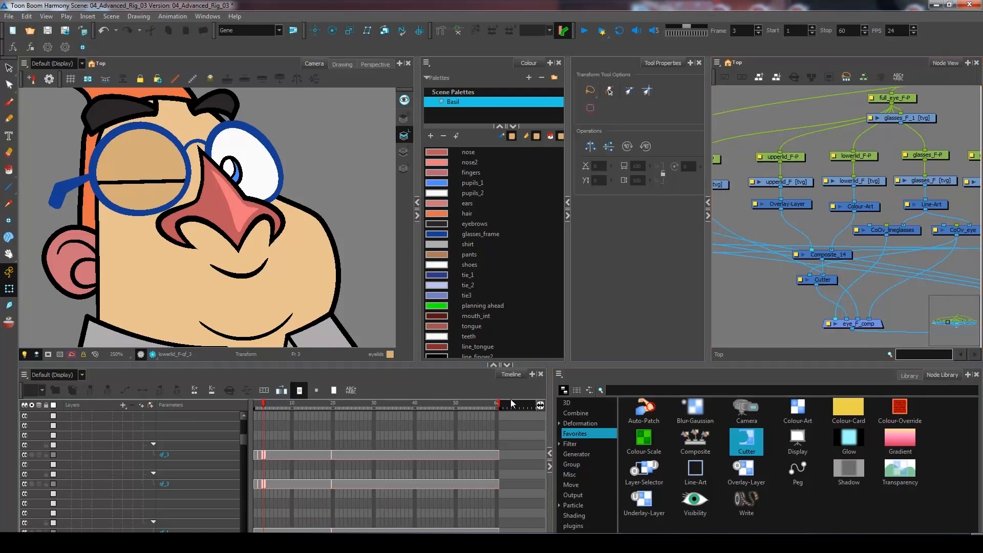
On frame 2, drag the pupil to the eye's left edge to check clipping, then move it back.
{"action": "left_click", "coordinate": [260, 404]}
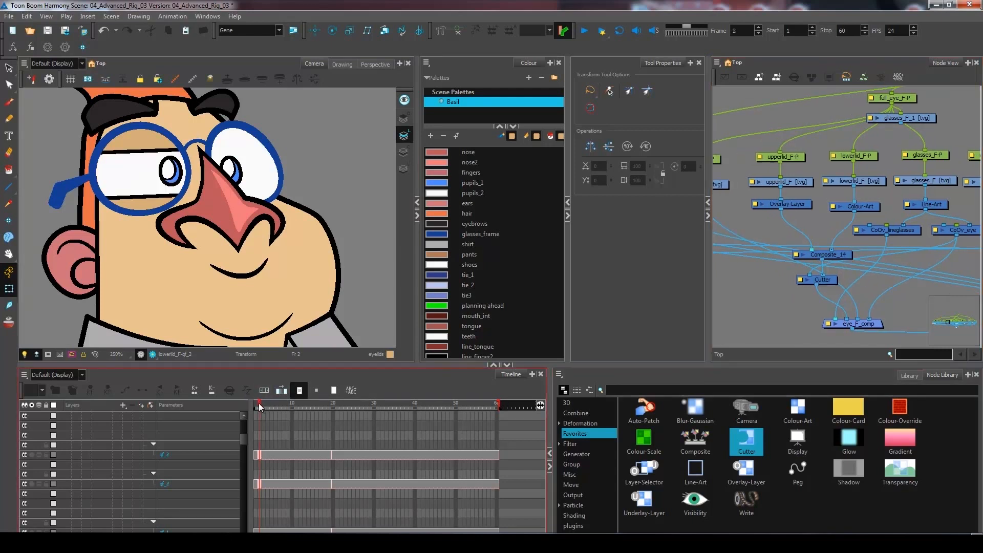
{"action": "mouse_move", "coordinate": [264, 391]}
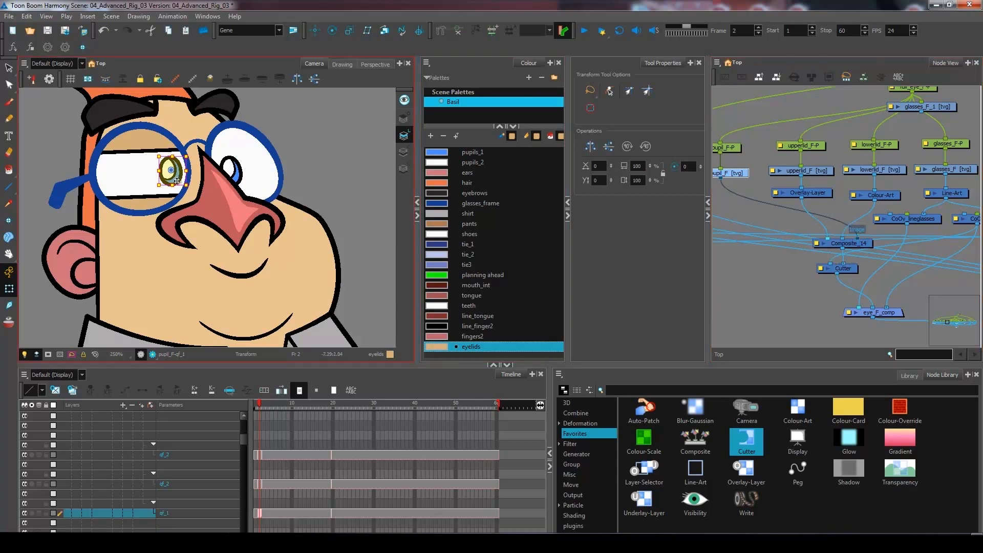
{"action": "left_click_drag", "start_coordinate": [174, 165], "coordinate": [100, 164]}
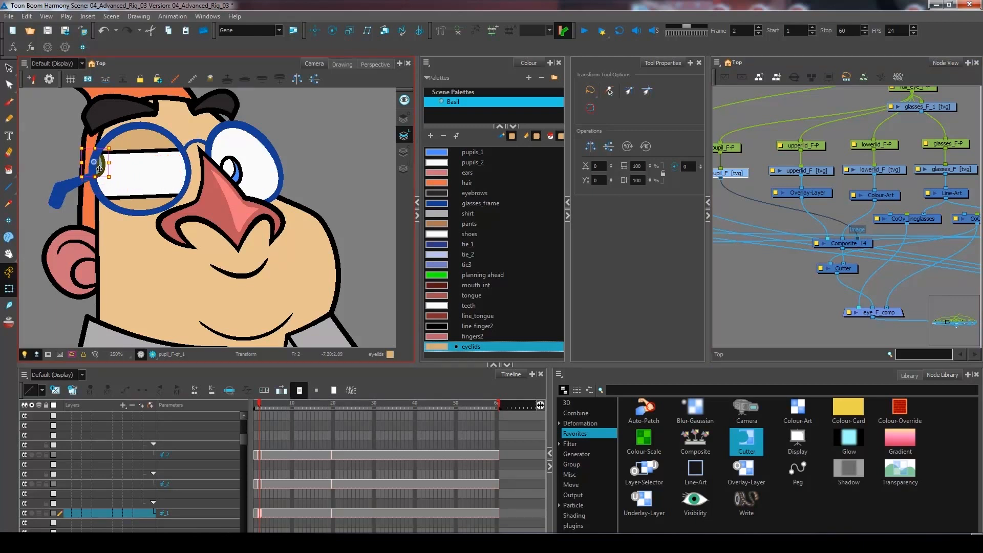
{"action": "left_click_drag", "start_coordinate": [101, 169], "coordinate": [179, 182]}
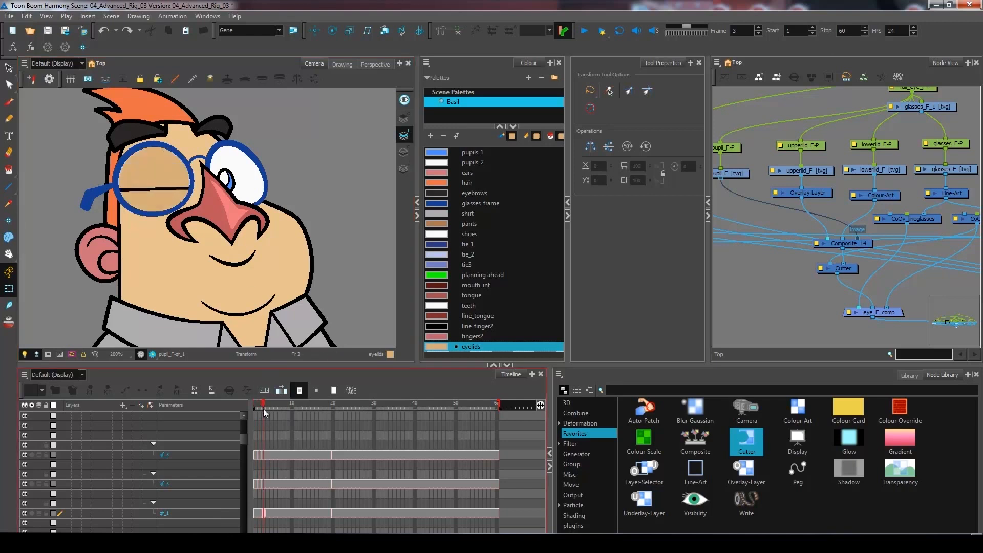
On frame 2, move the upper eyelid drawing up above the eye.
{"action": "left_click", "coordinate": [261, 409]}
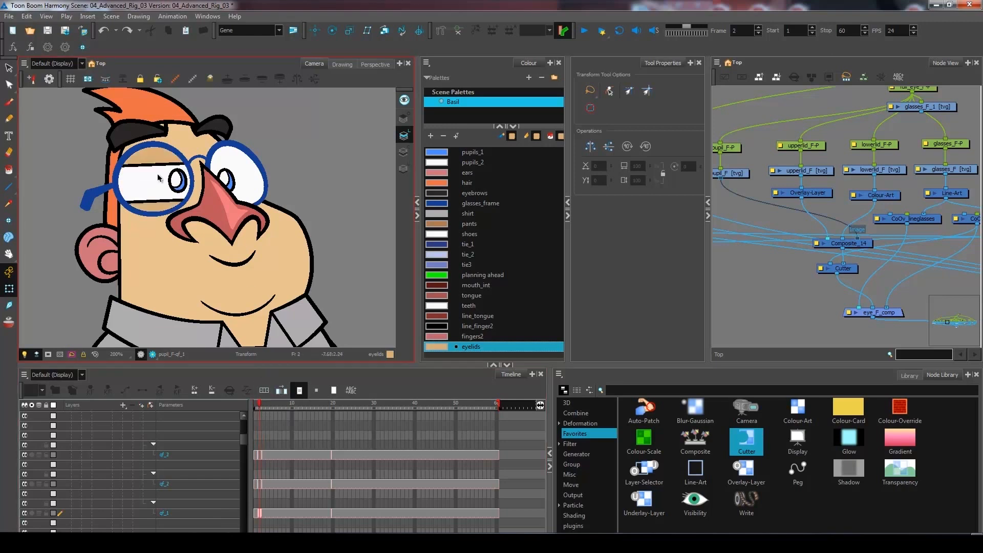
{"action": "left_click", "coordinate": [158, 178]}
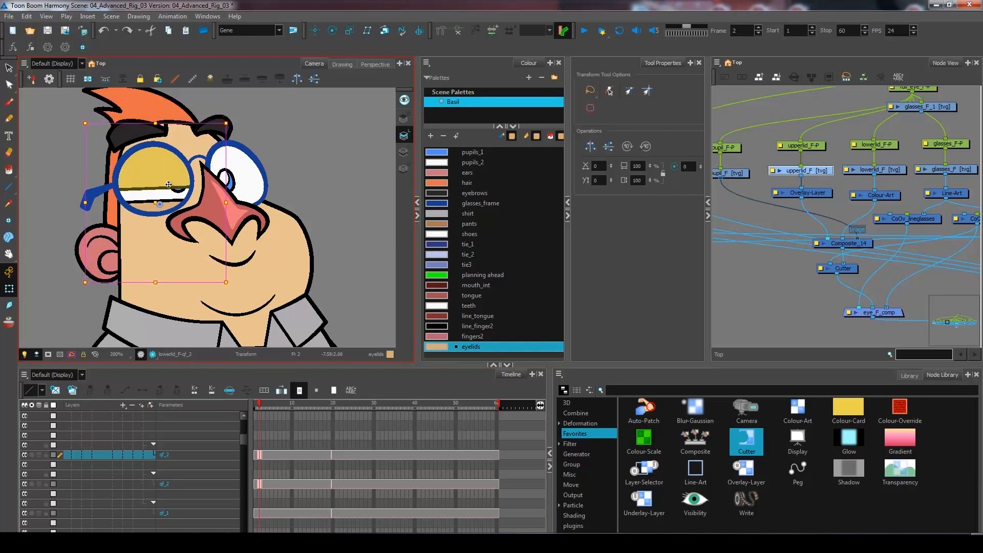
{"action": "left_click_drag", "start_coordinate": [168, 185], "coordinate": [168, 172]}
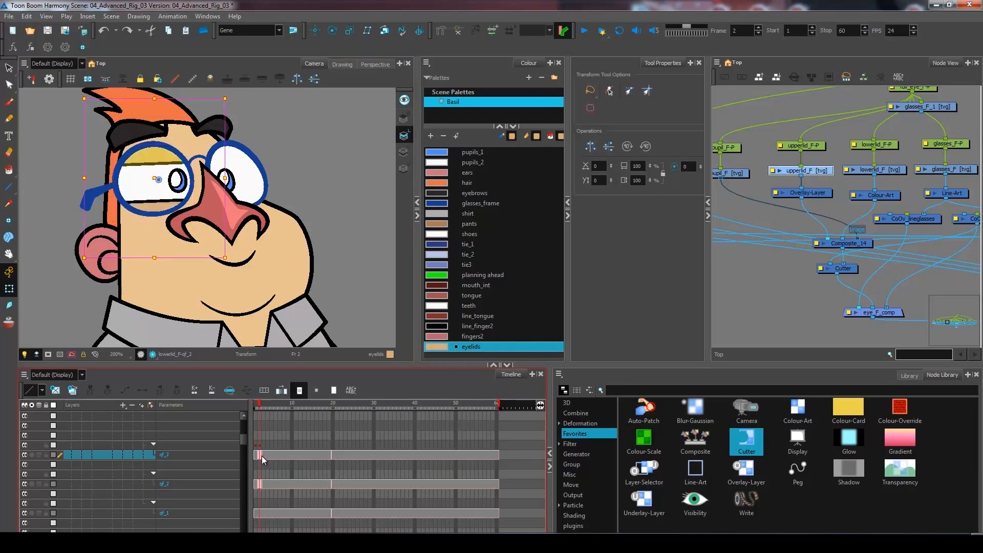
Check the eyelid position on frames 3 and 4.
{"action": "left_click", "coordinate": [261, 404]}
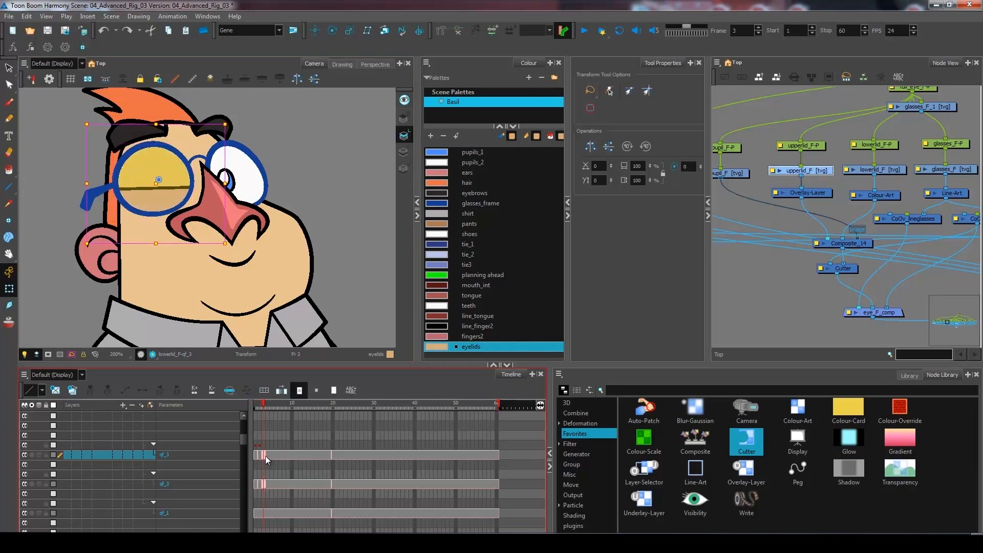
{"action": "left_click", "coordinate": [267, 460]}
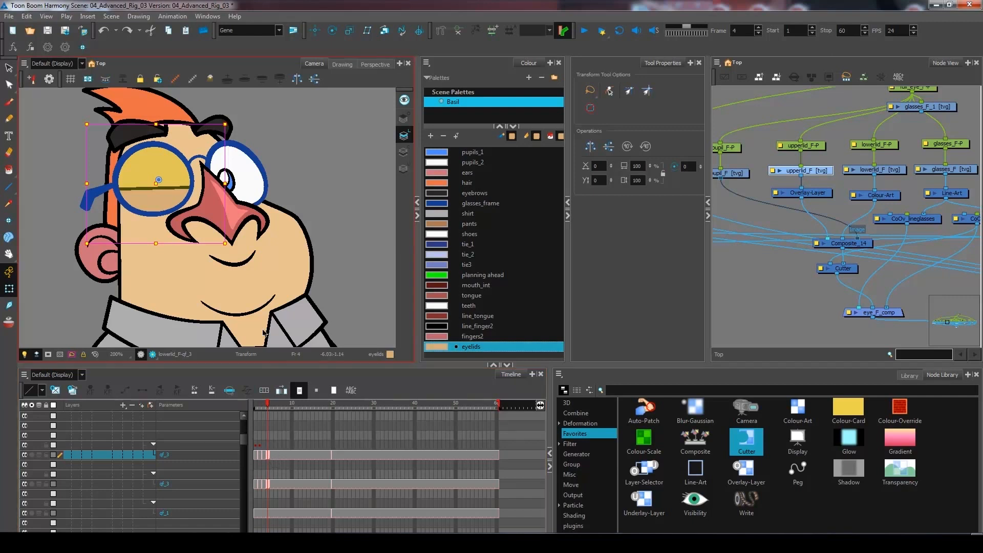
{"action": "mouse_move", "coordinate": [341, 409]}
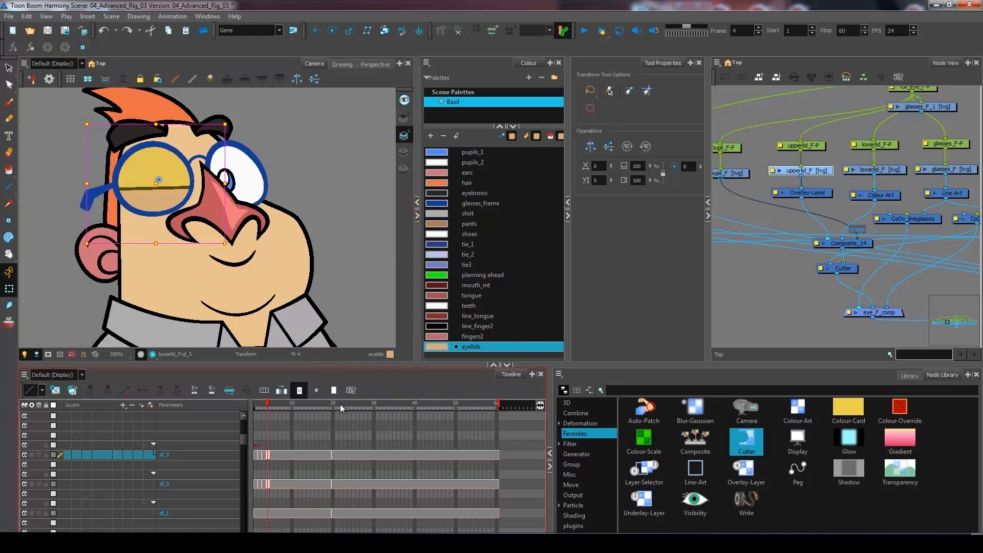